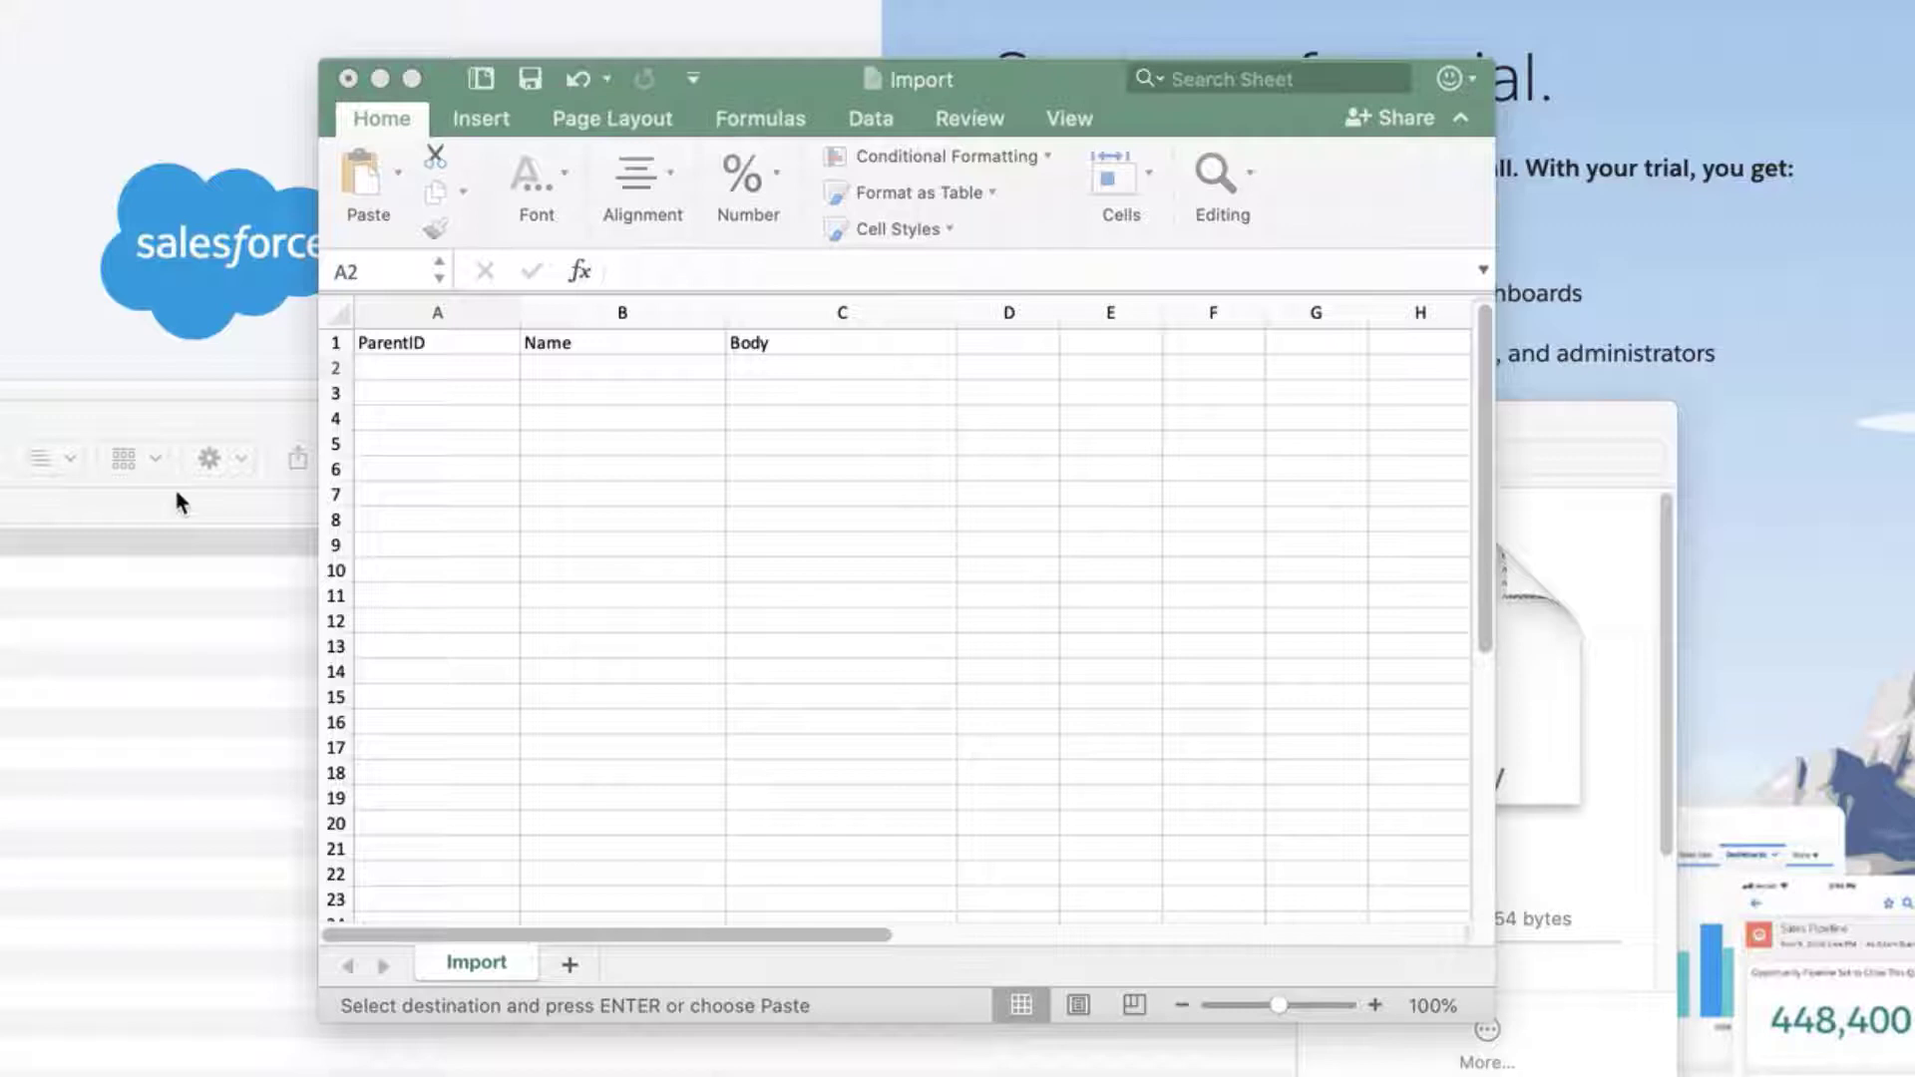
- Fill A2:A4 with the parent account ID and B2:B4 with Image, Document and Text
{"action": "left_click_drag", "start_coordinate": [436, 368], "coordinate": [437, 415]}
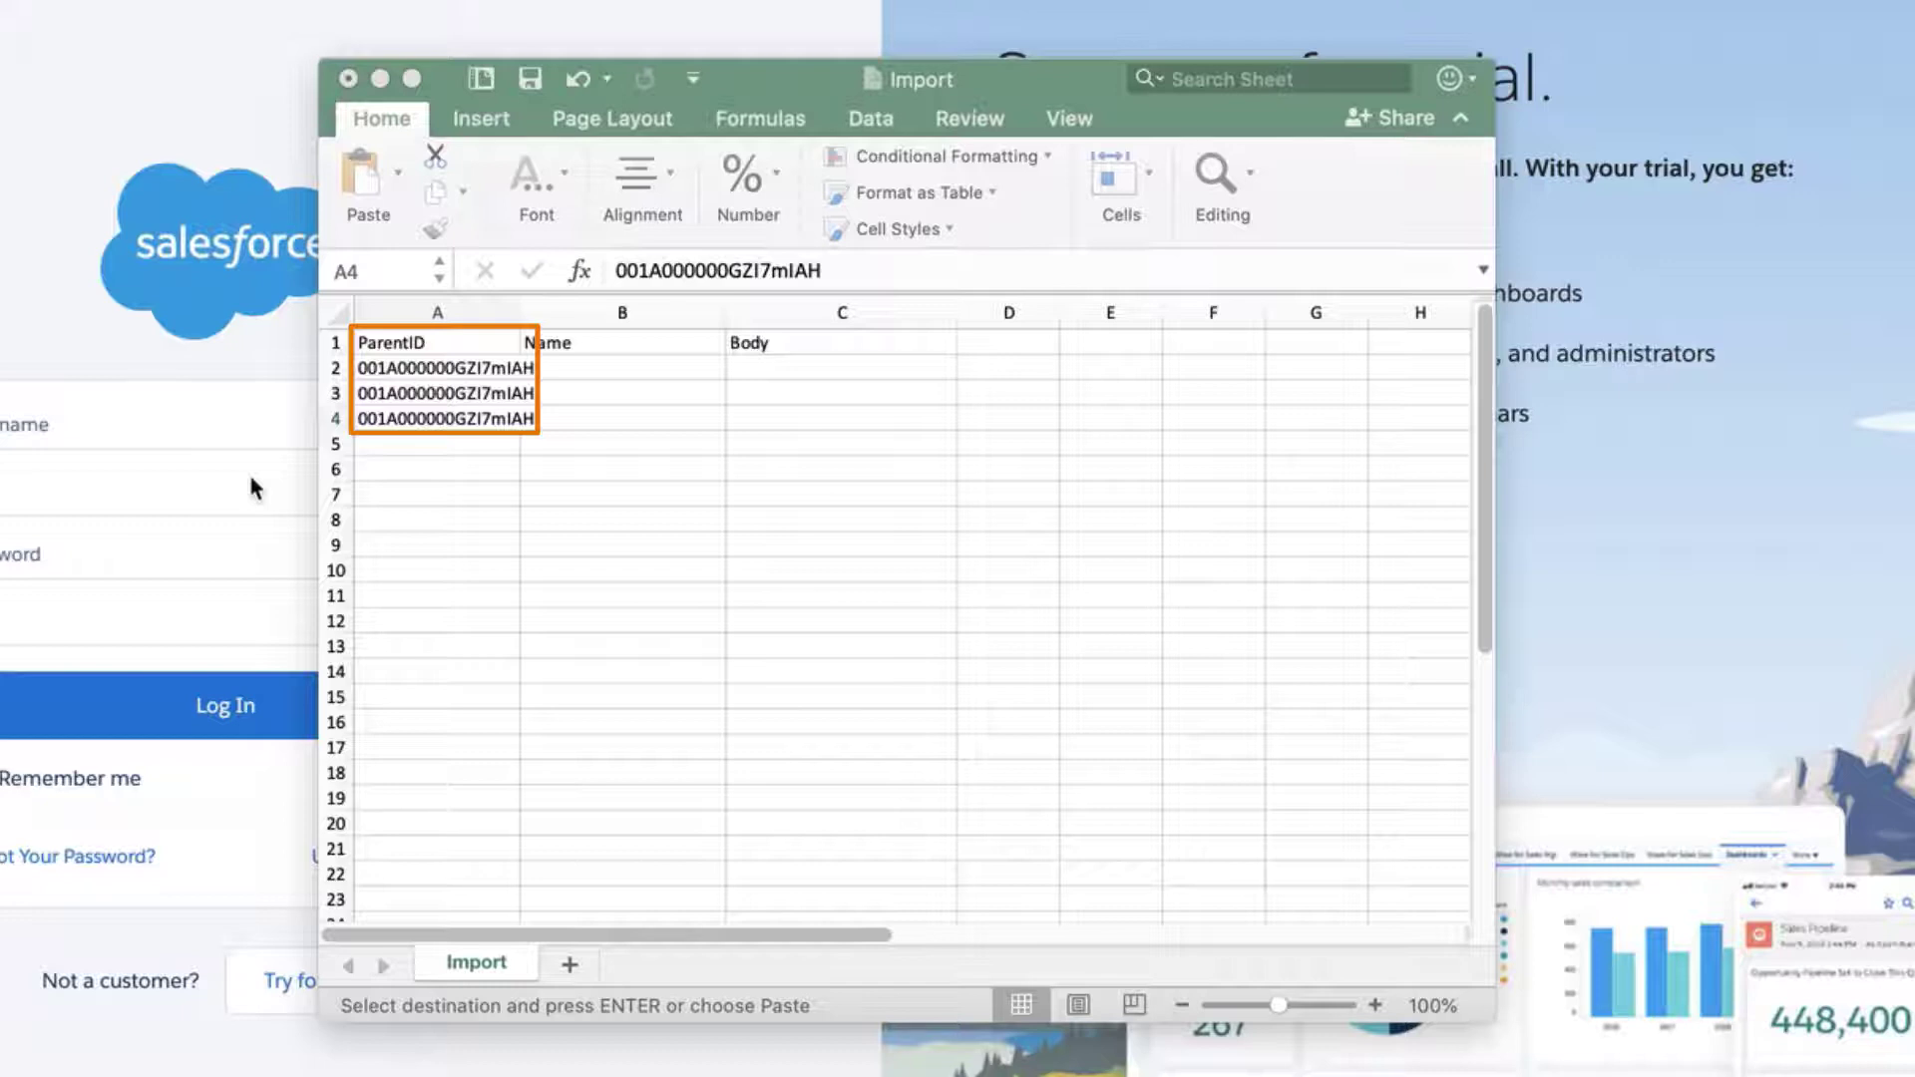
{"action": "left_click", "coordinate": [621, 367]}
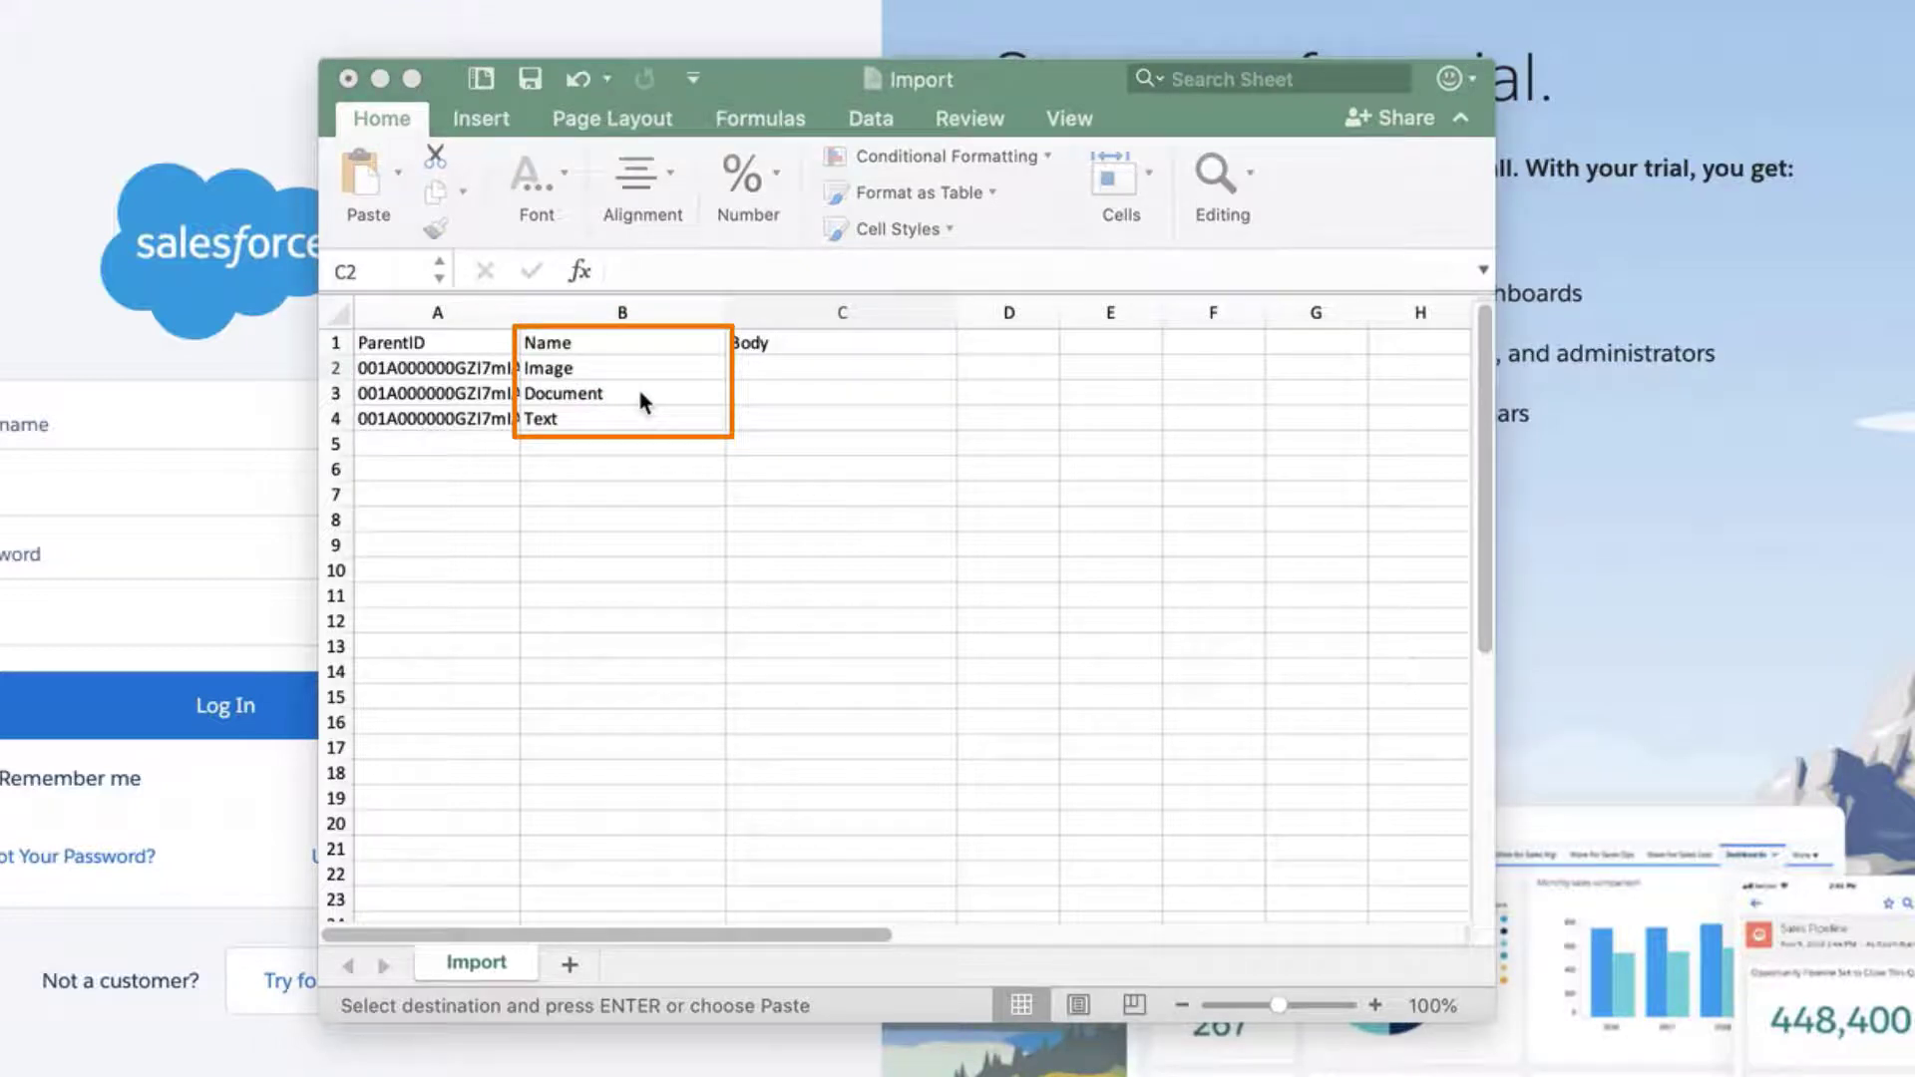
- Enter the three file paths in the Body column, keep the sheet as CSV UTF-8, and launch Data Loader
{"action": "left_click", "coordinate": [840, 379]}
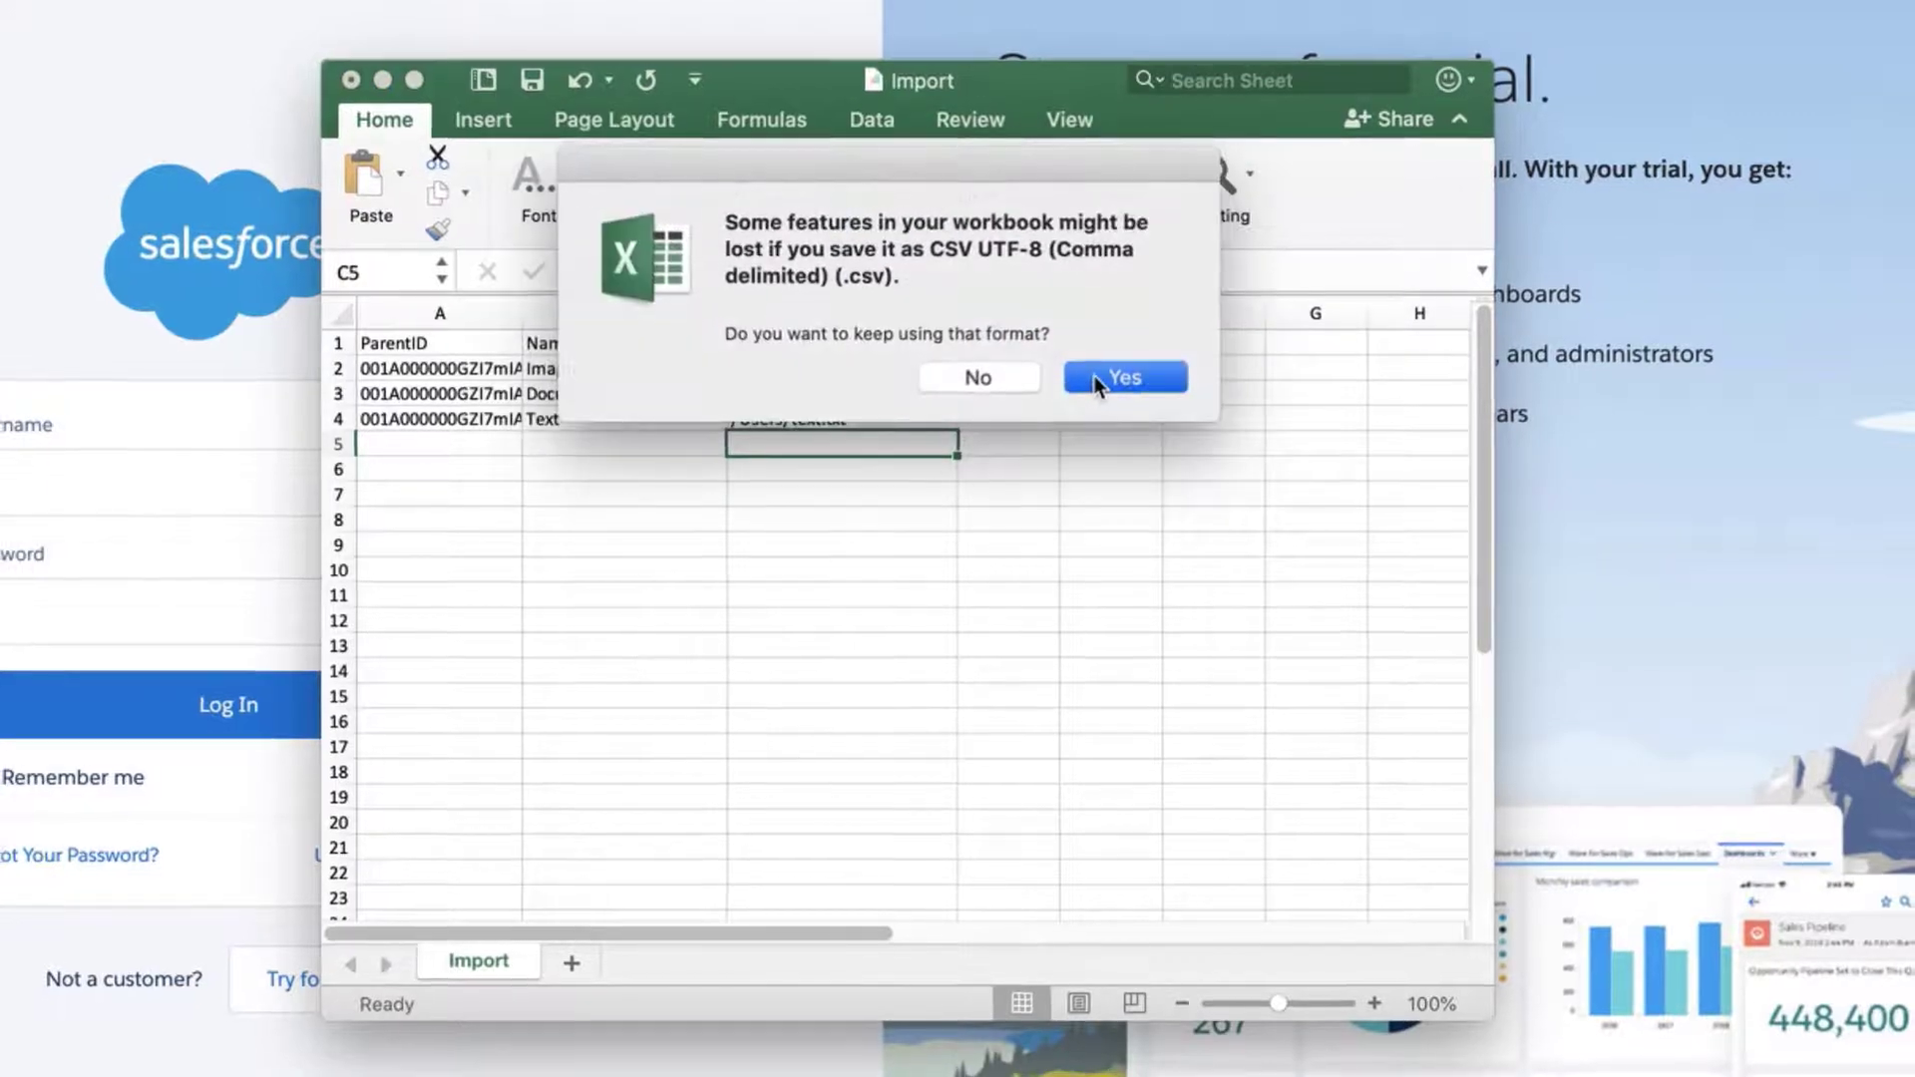
{"action": "left_click", "coordinate": [1123, 377]}
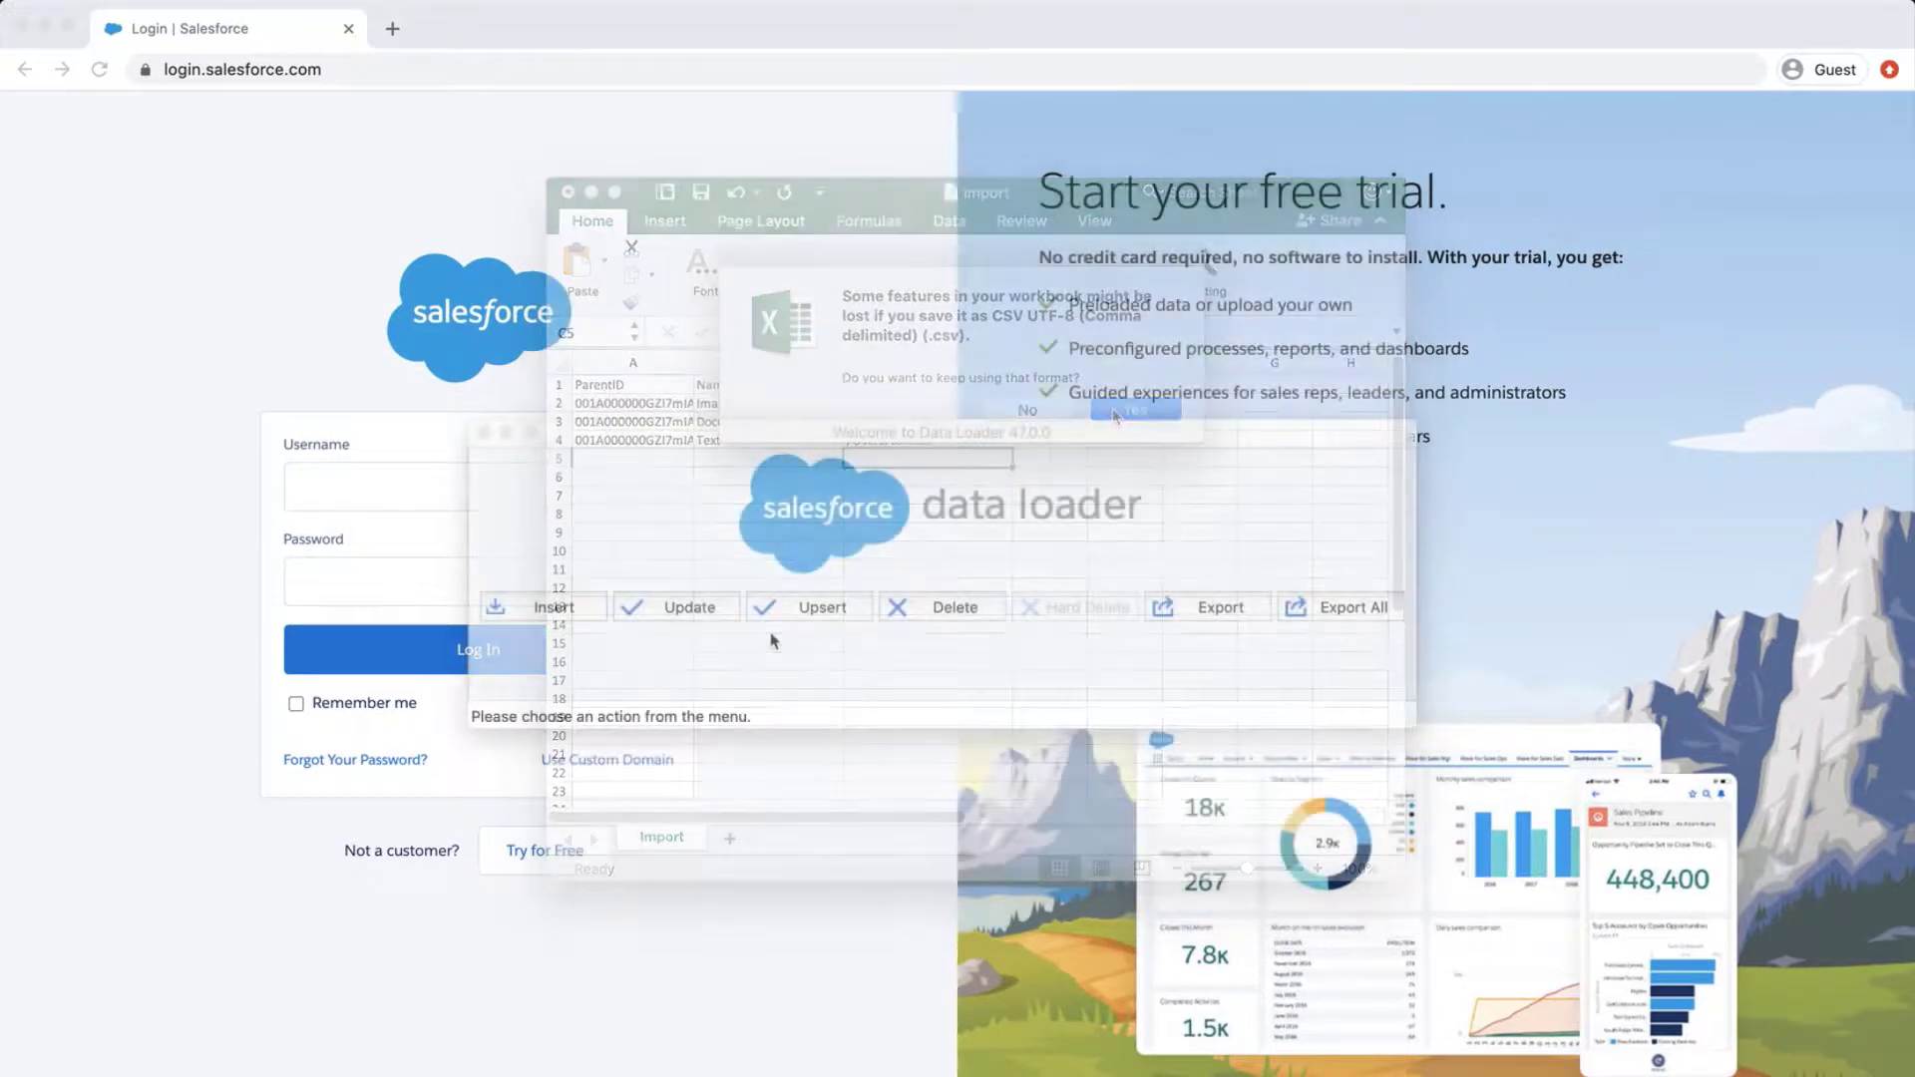
{"action": "left_click", "coordinate": [1131, 411]}
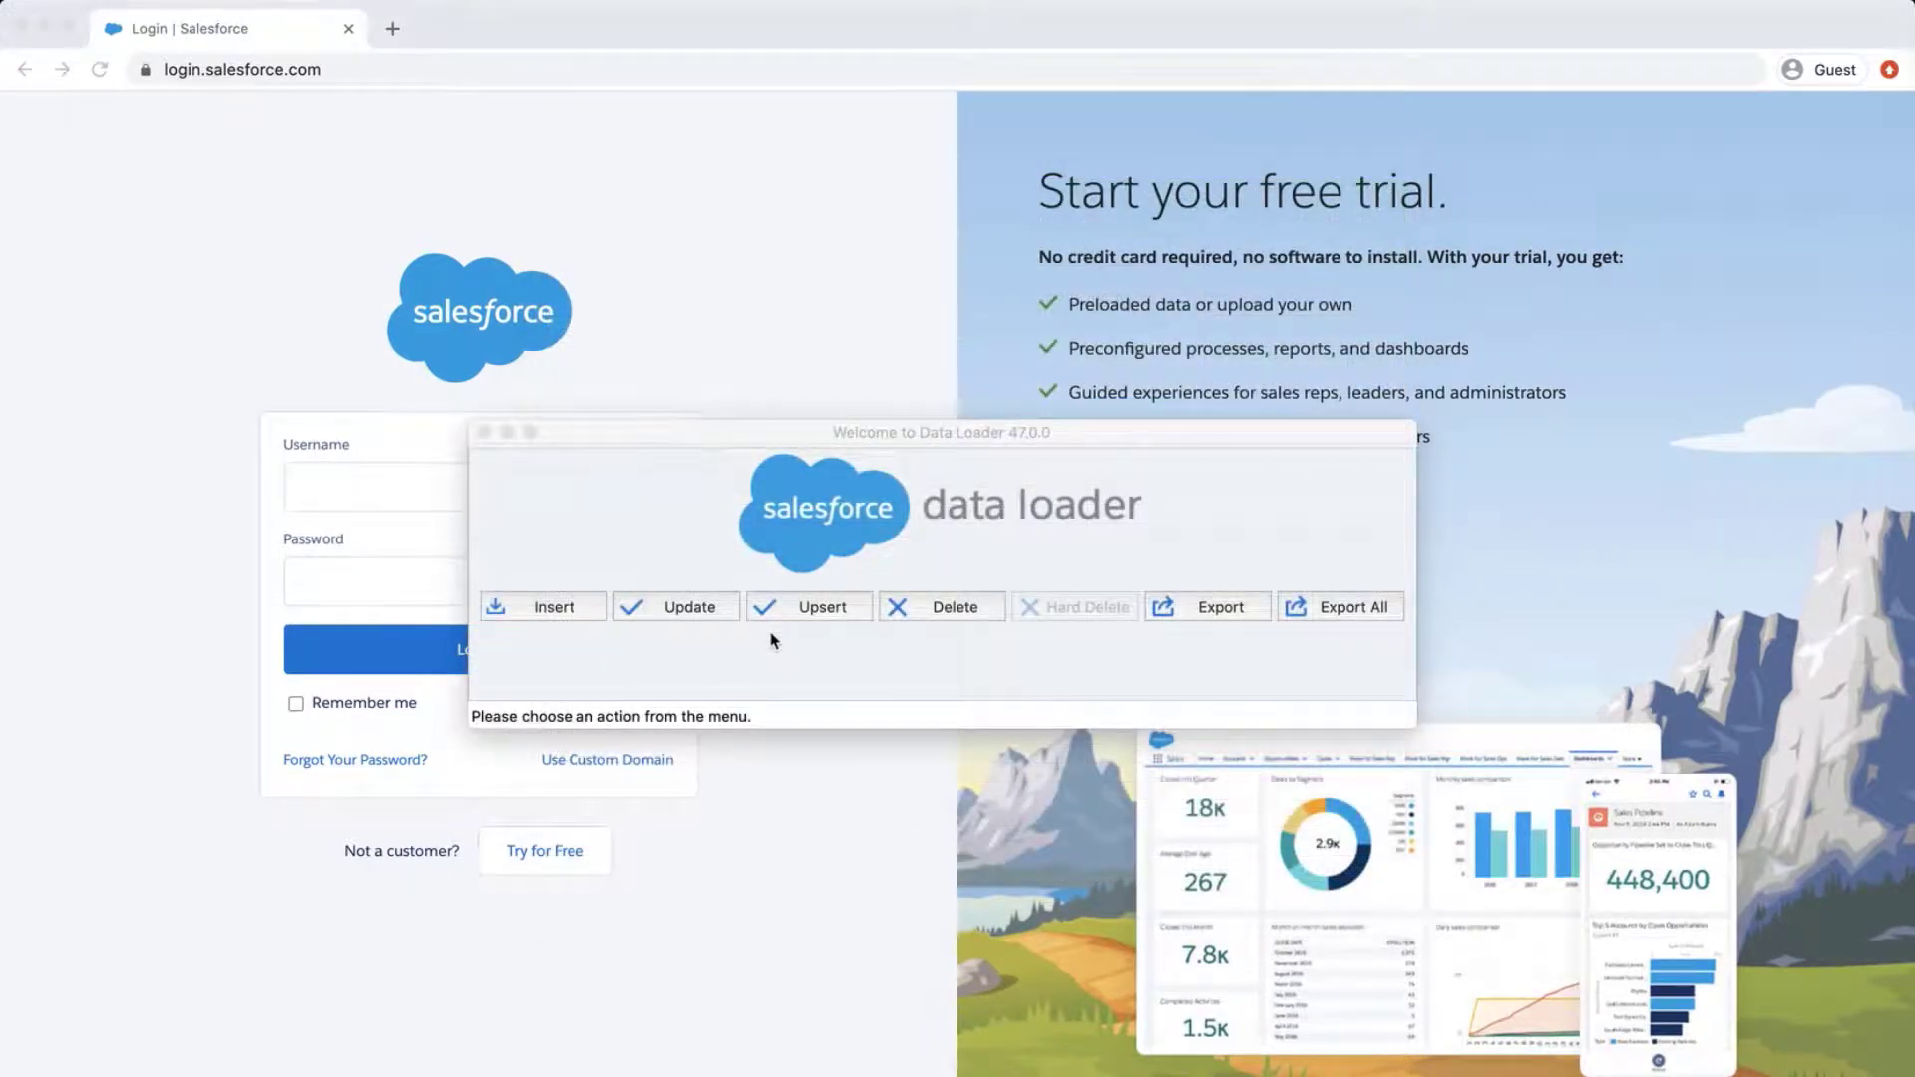
{"action": "mouse_move", "coordinate": [556, 609]}
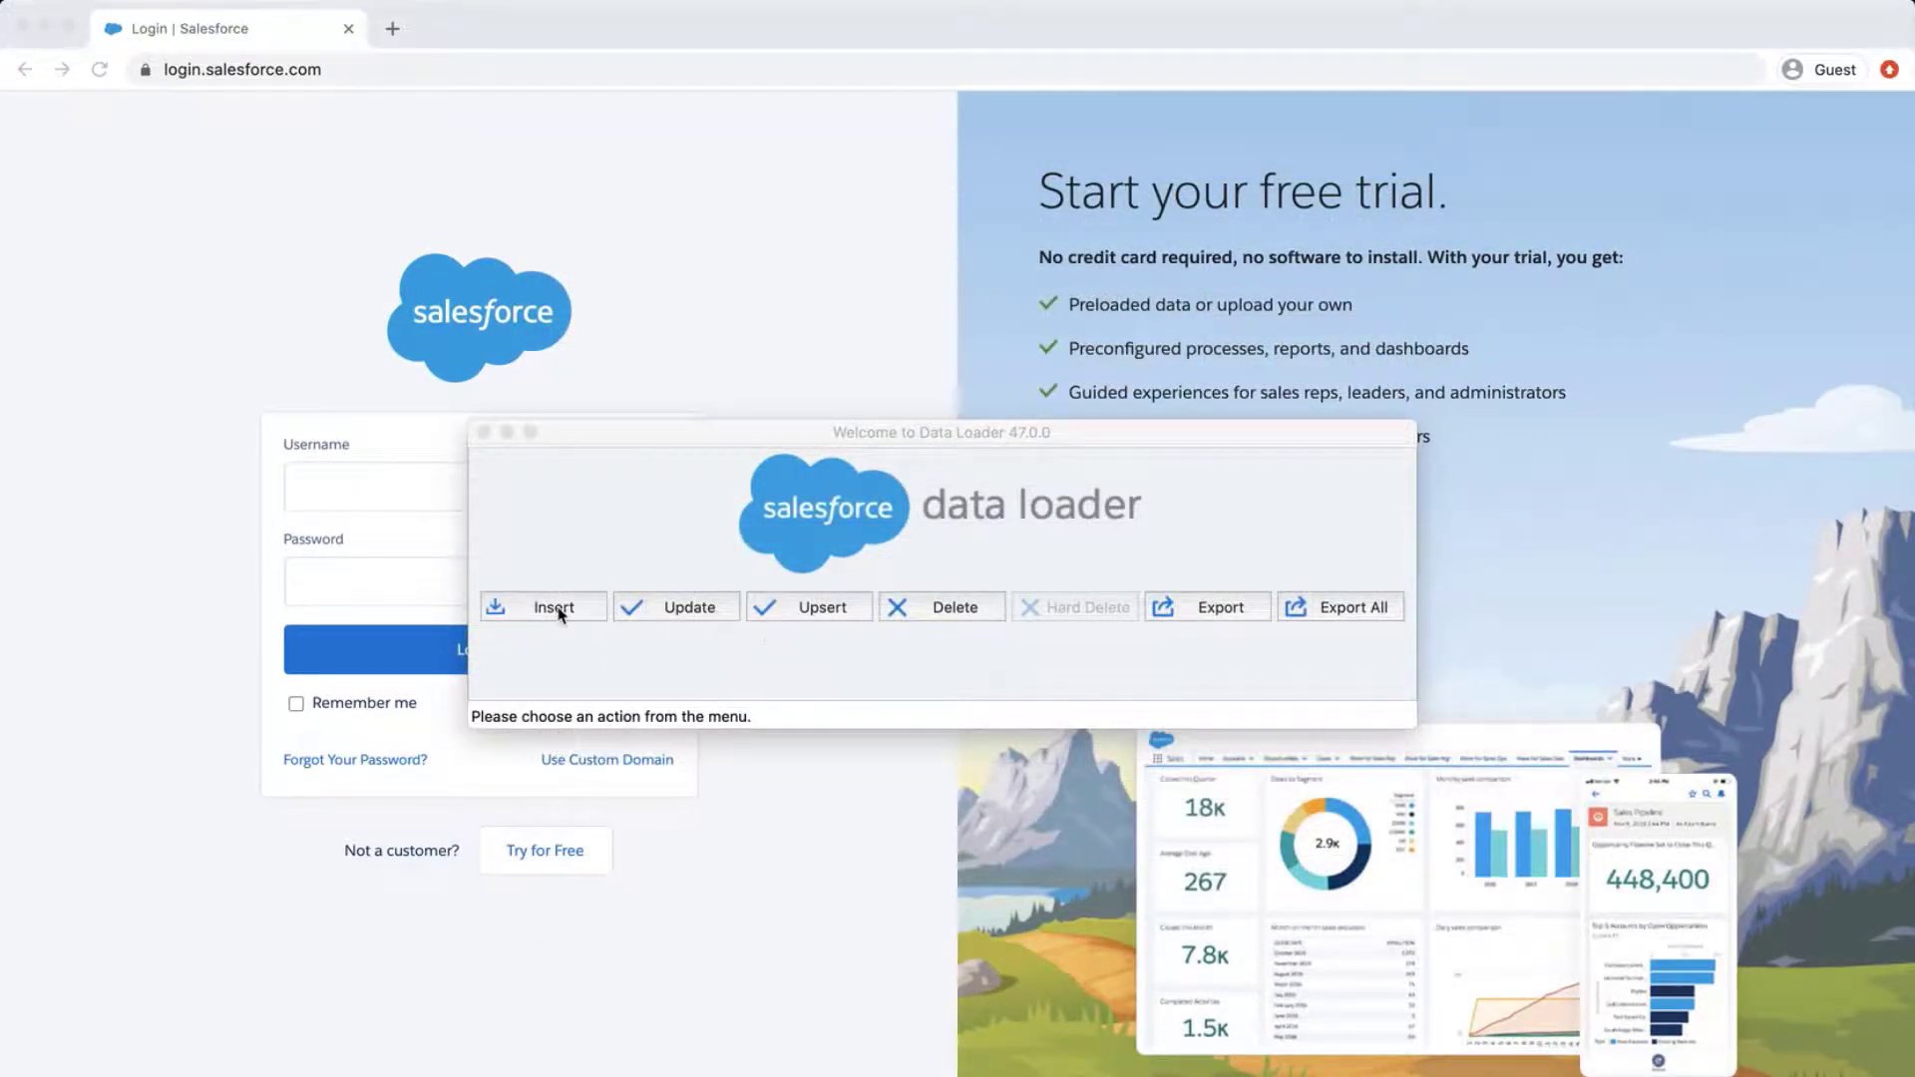
- Begin an Insert and log in to the org using password authentication
{"action": "left_click", "coordinate": [555, 607]}
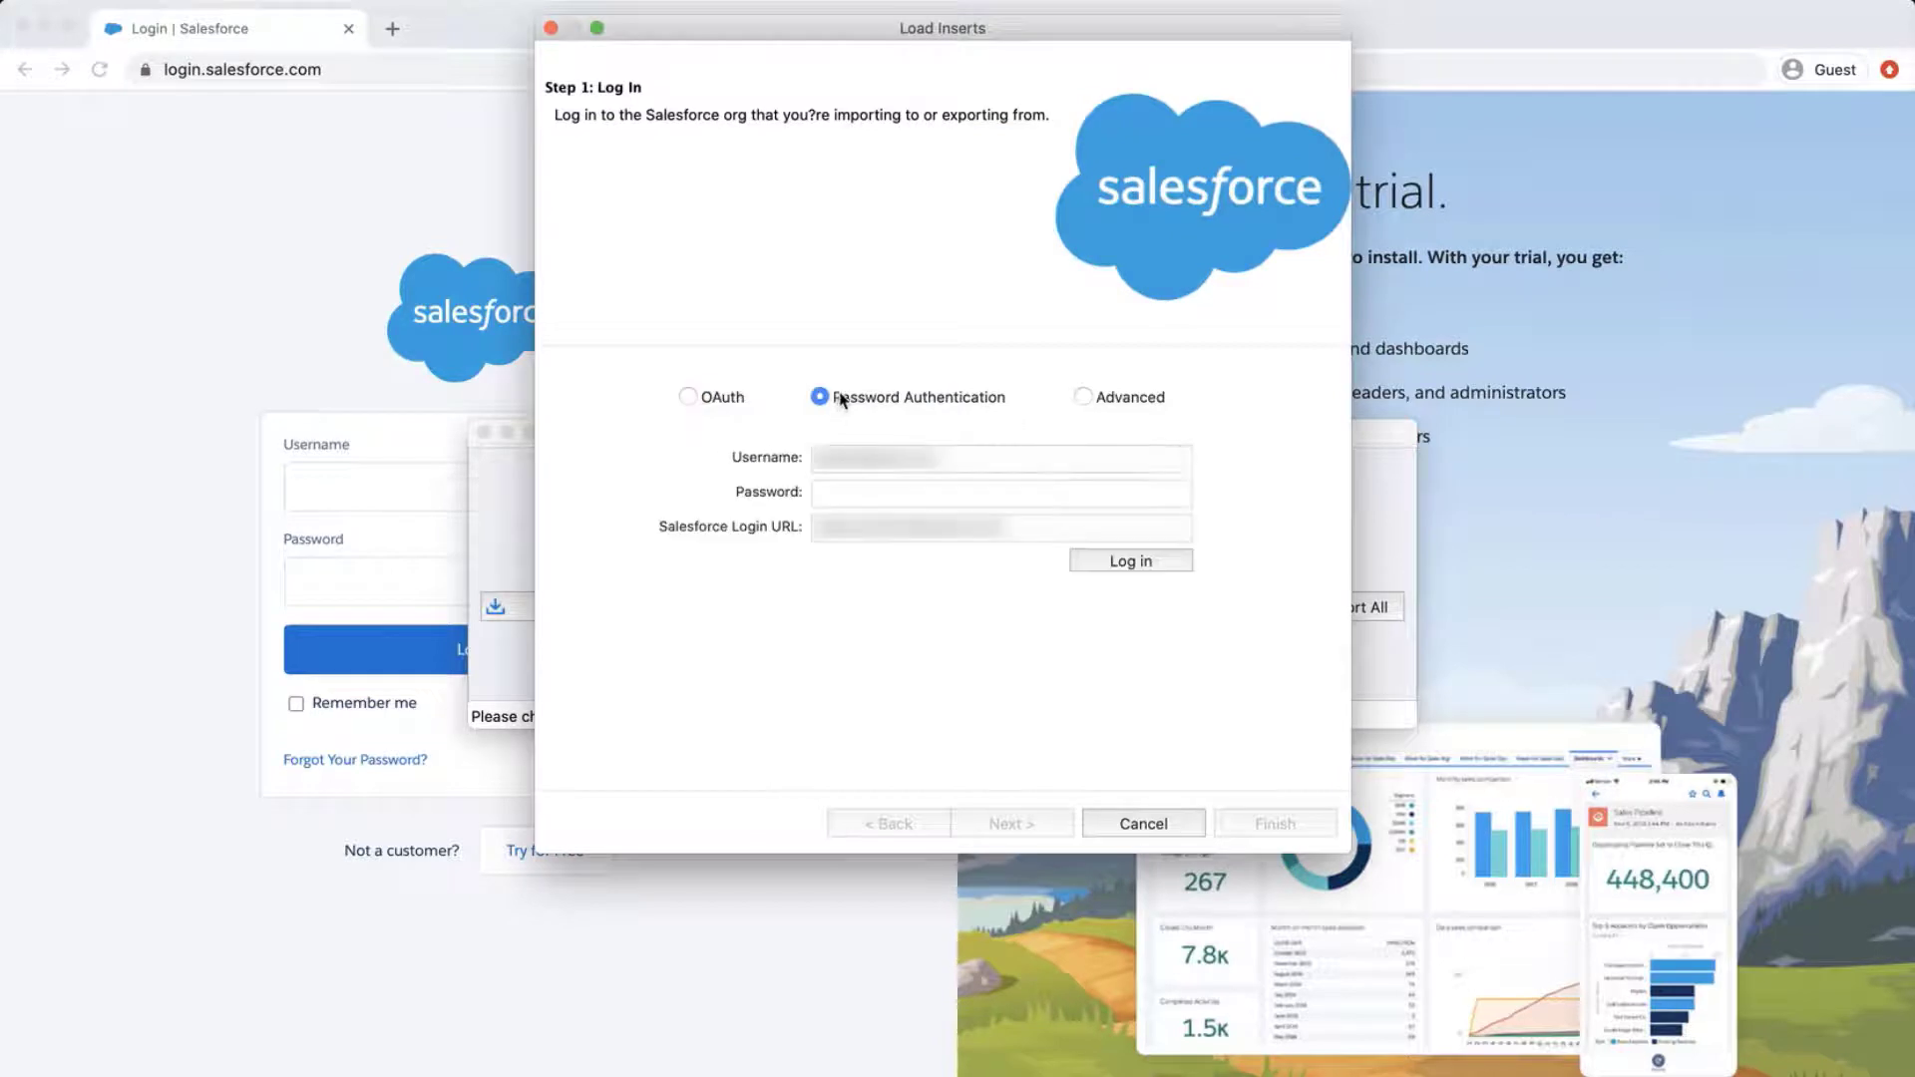
{"action": "type", "text": "password"}
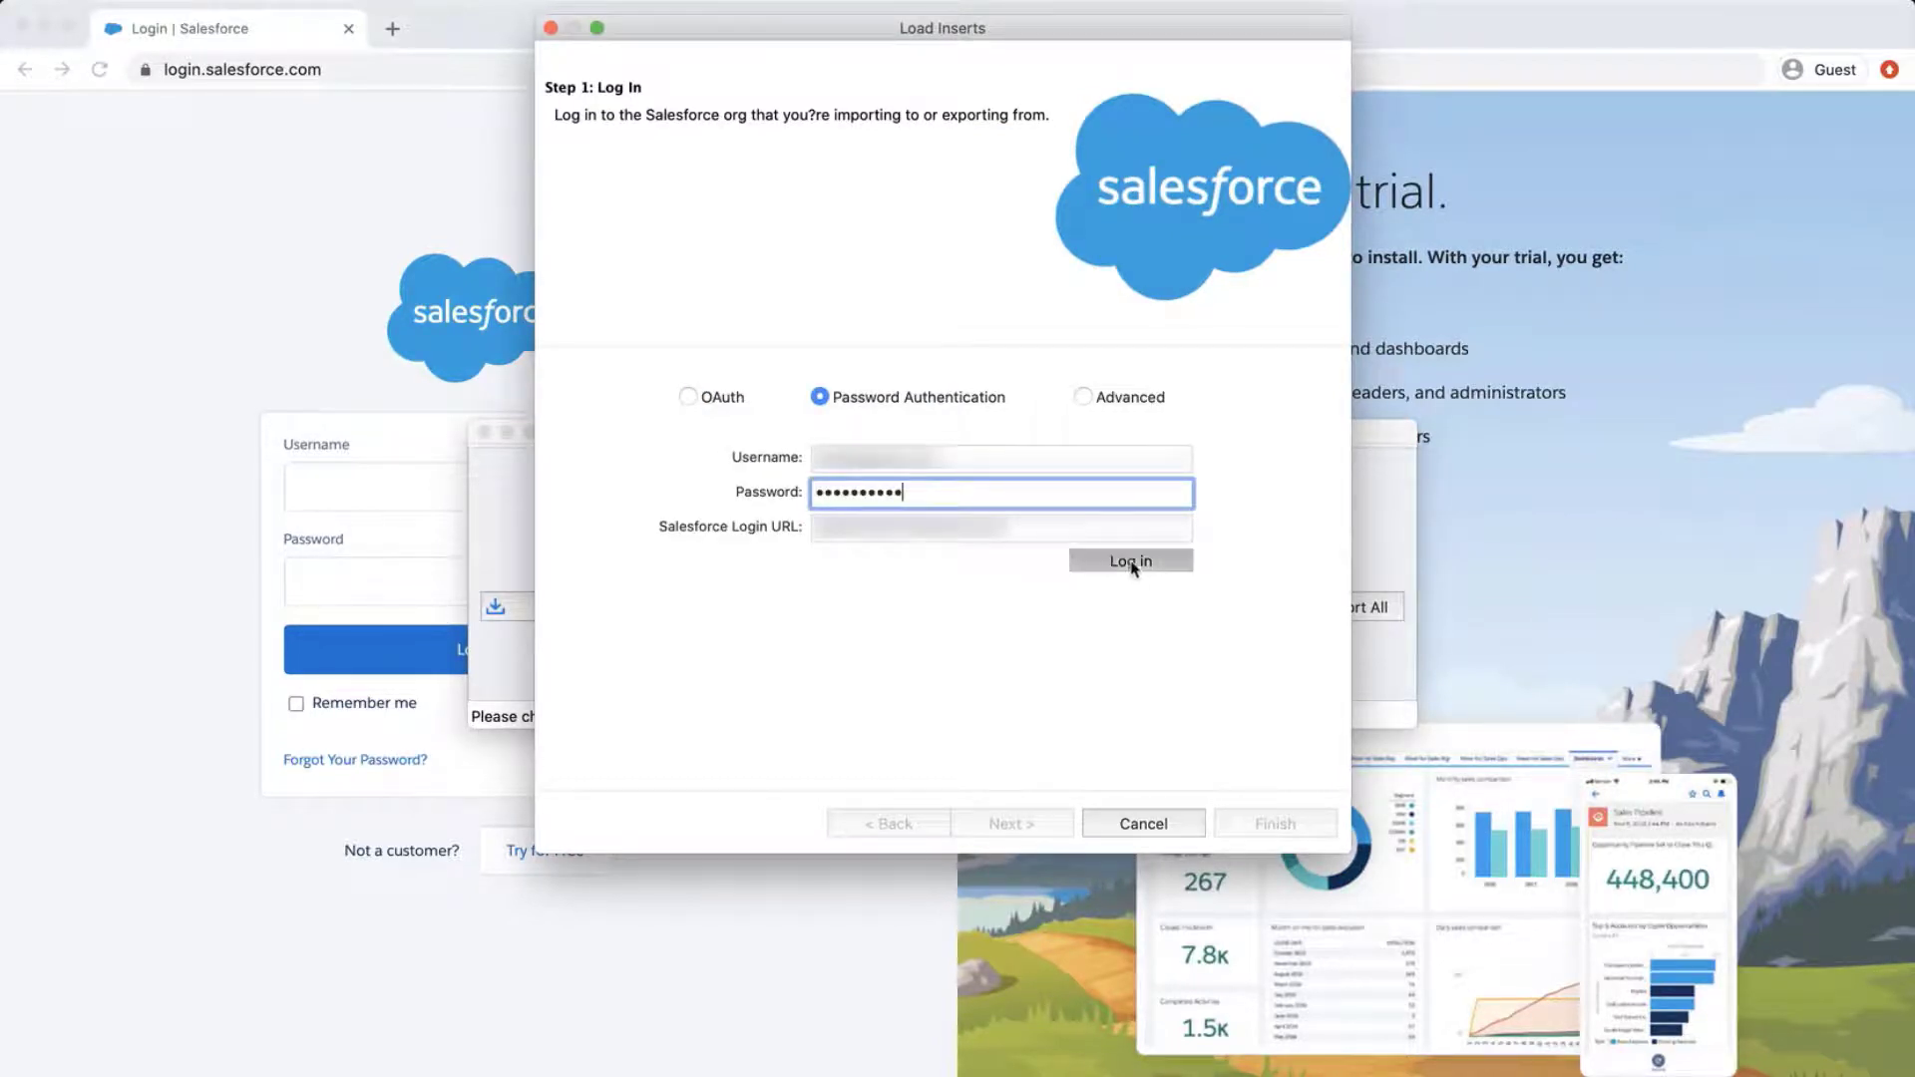
{"action": "left_click", "coordinate": [1129, 558]}
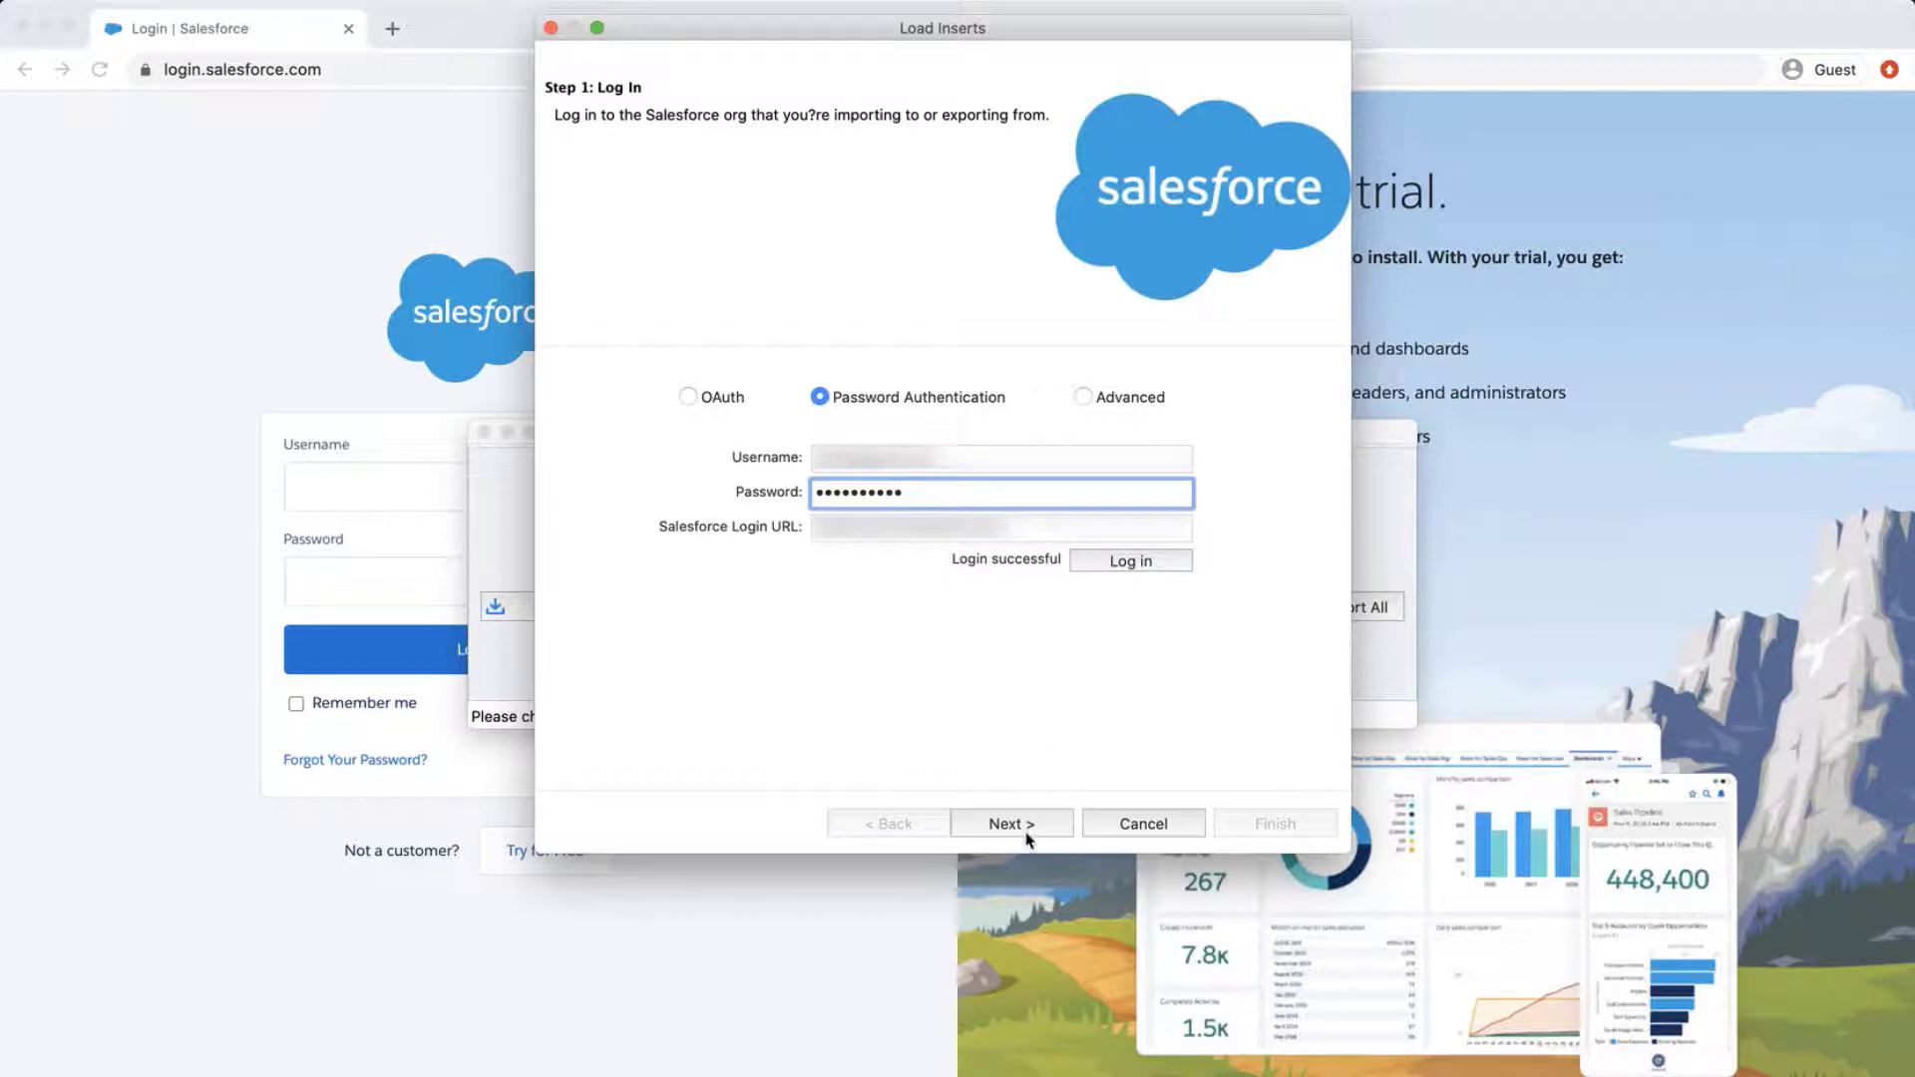
- Choose the Attachment object and load Import.csv as the source, initializing 3 records
{"action": "left_click", "coordinate": [1011, 824]}
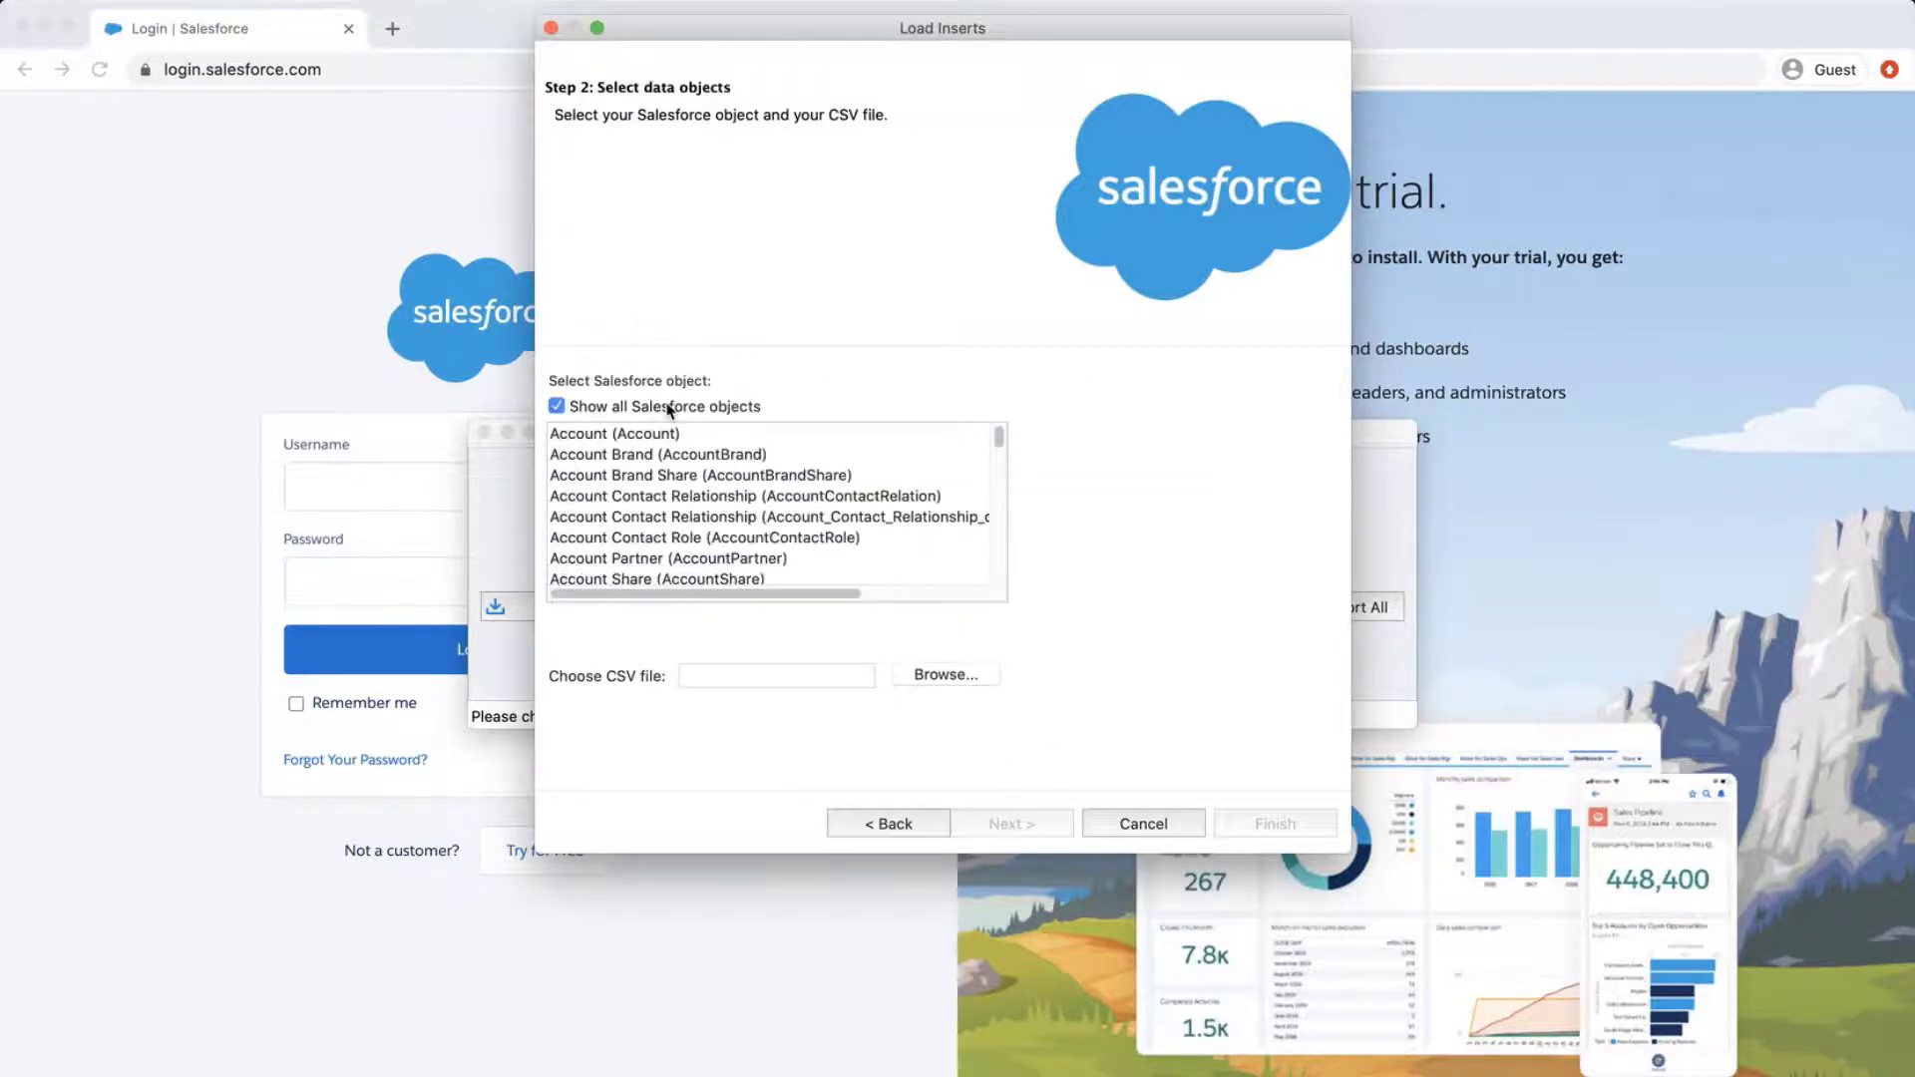
{"action": "mouse_move", "coordinate": [670, 442]}
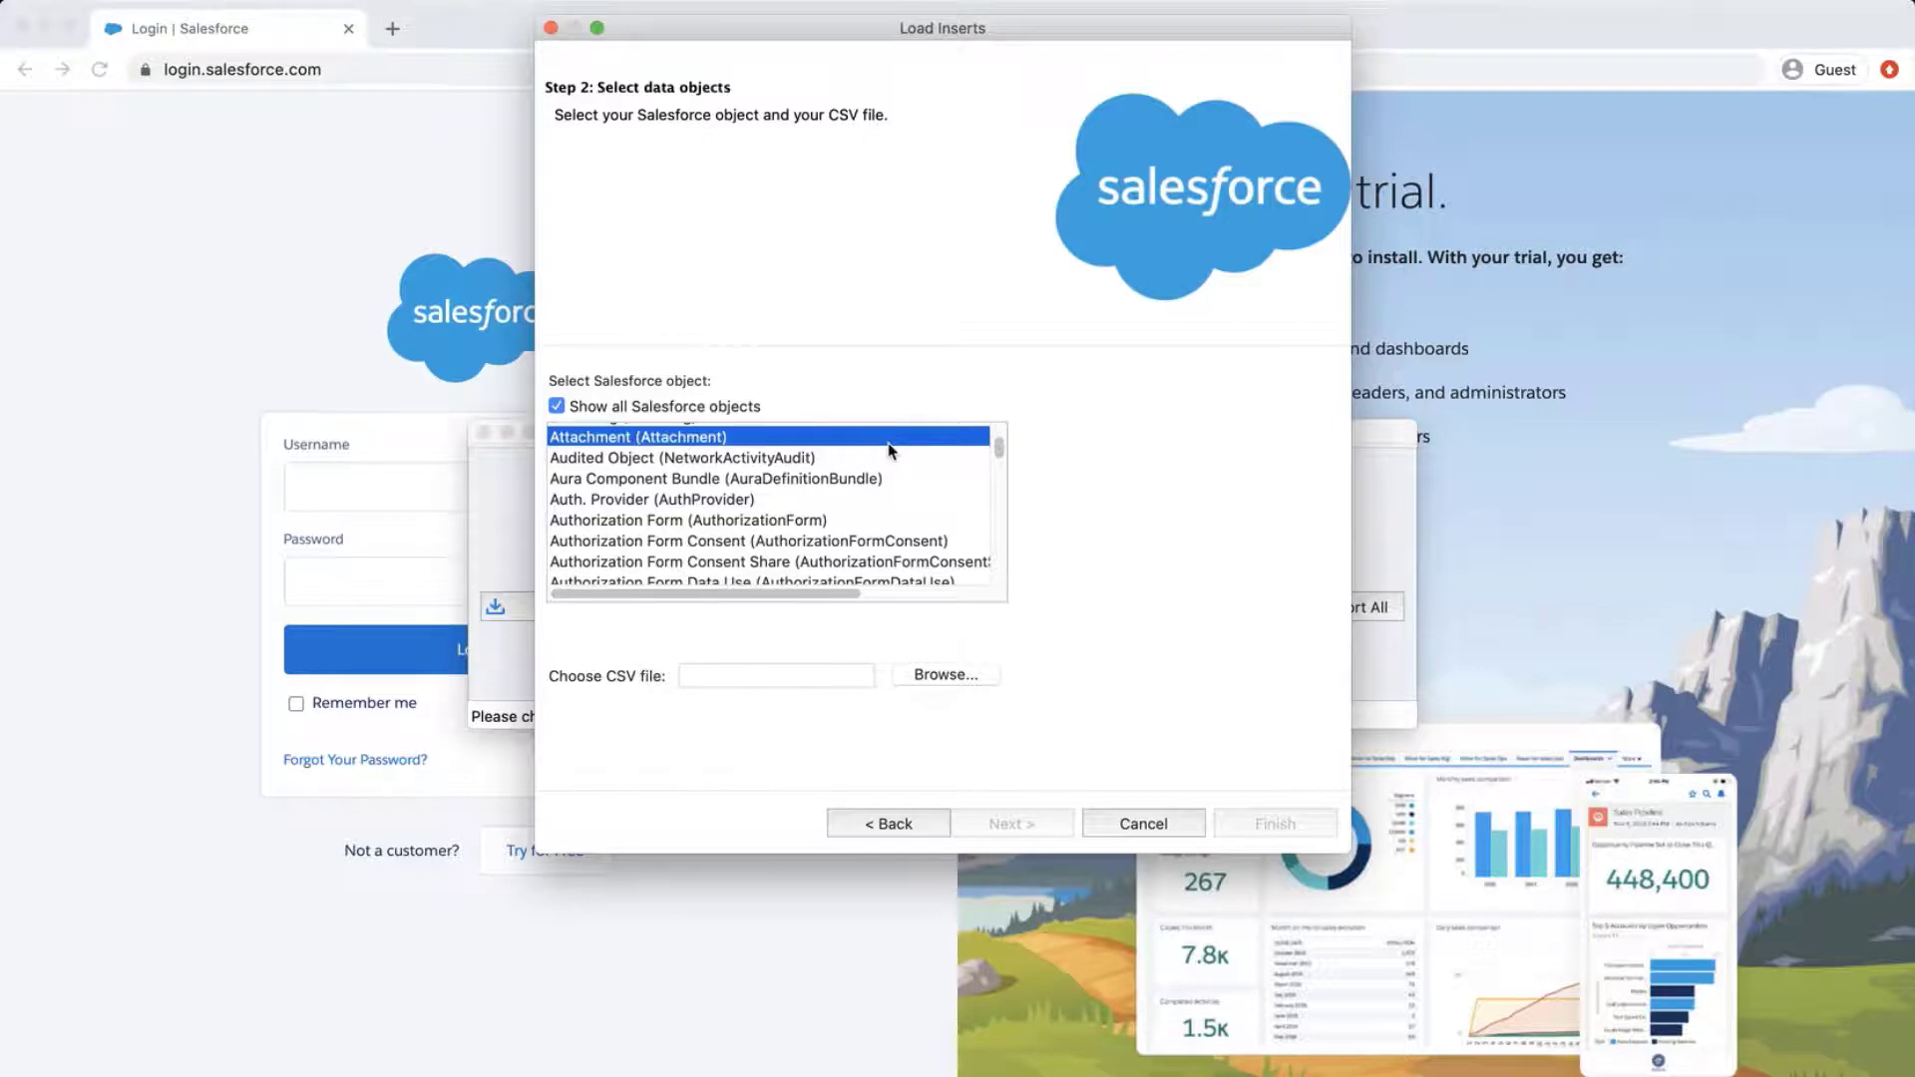
{"action": "left_click", "coordinate": [944, 674]}
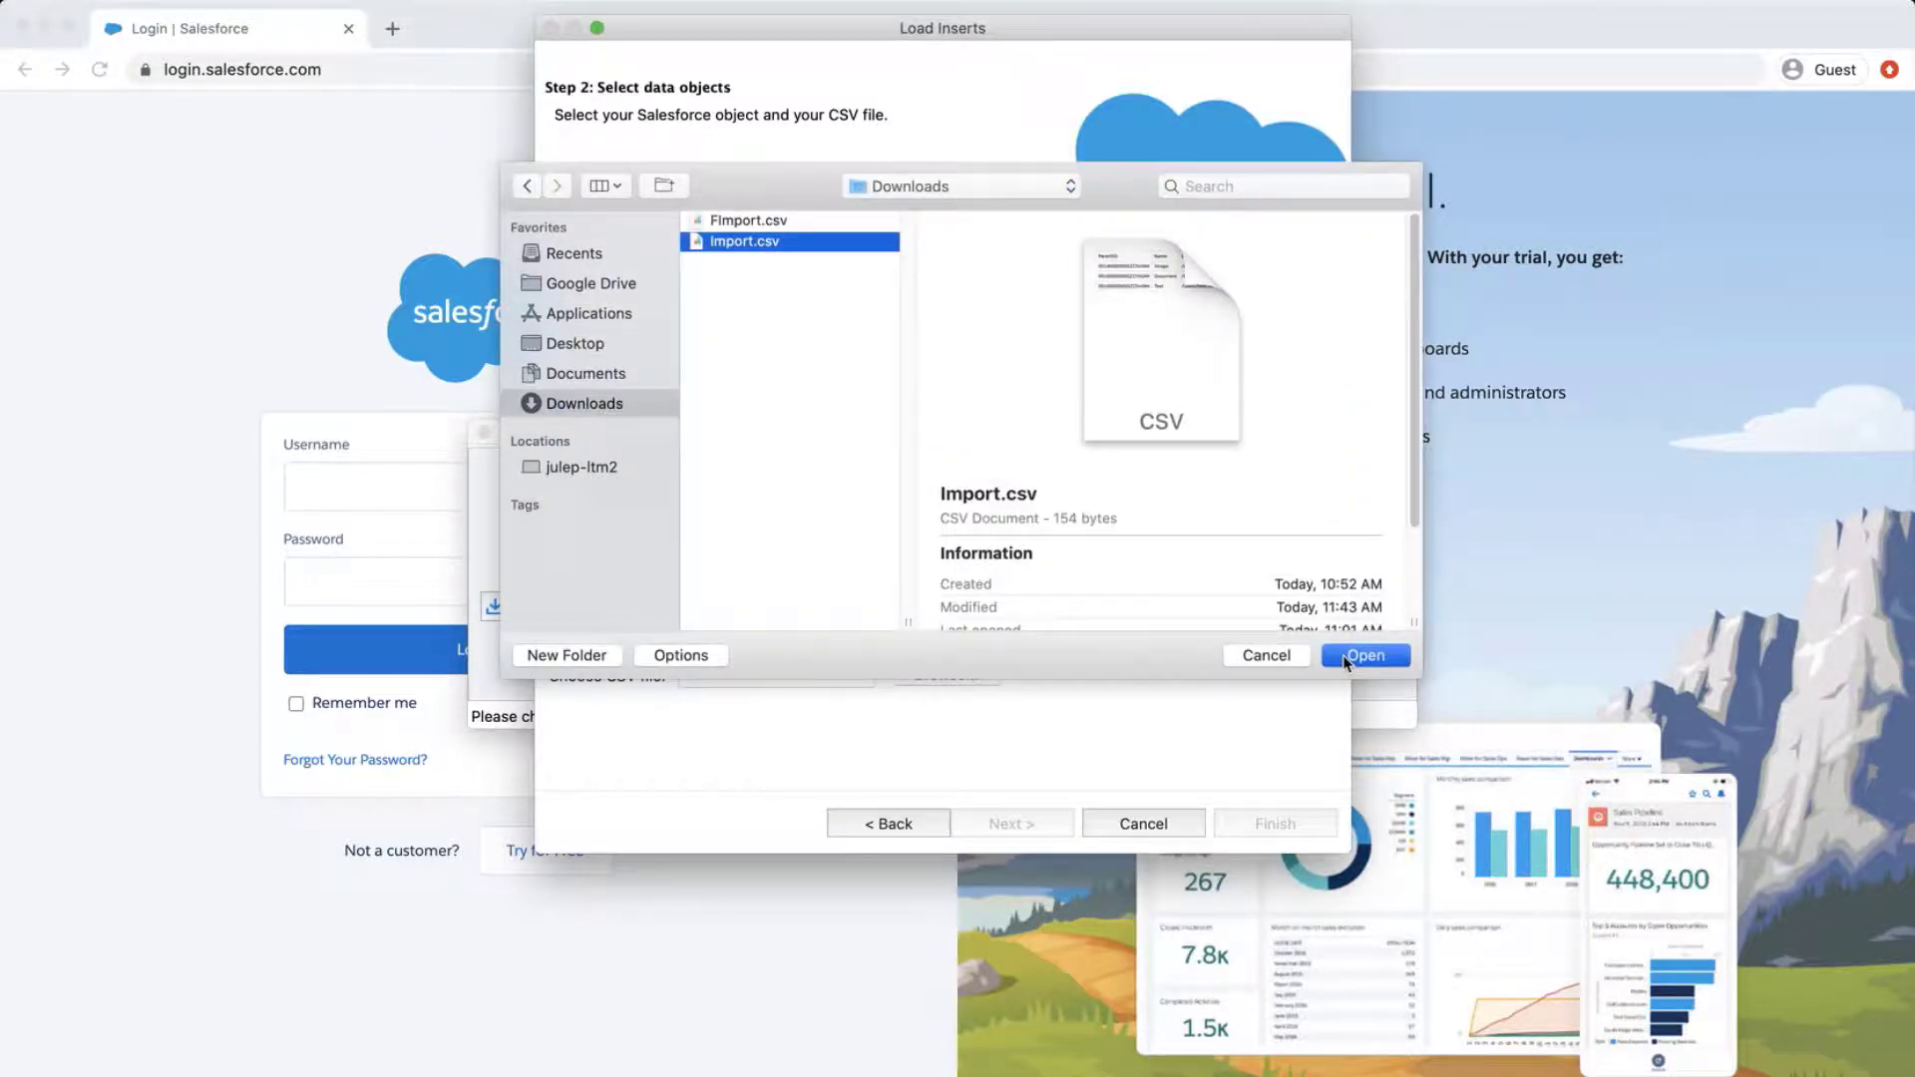
{"action": "left_click", "coordinate": [1365, 656]}
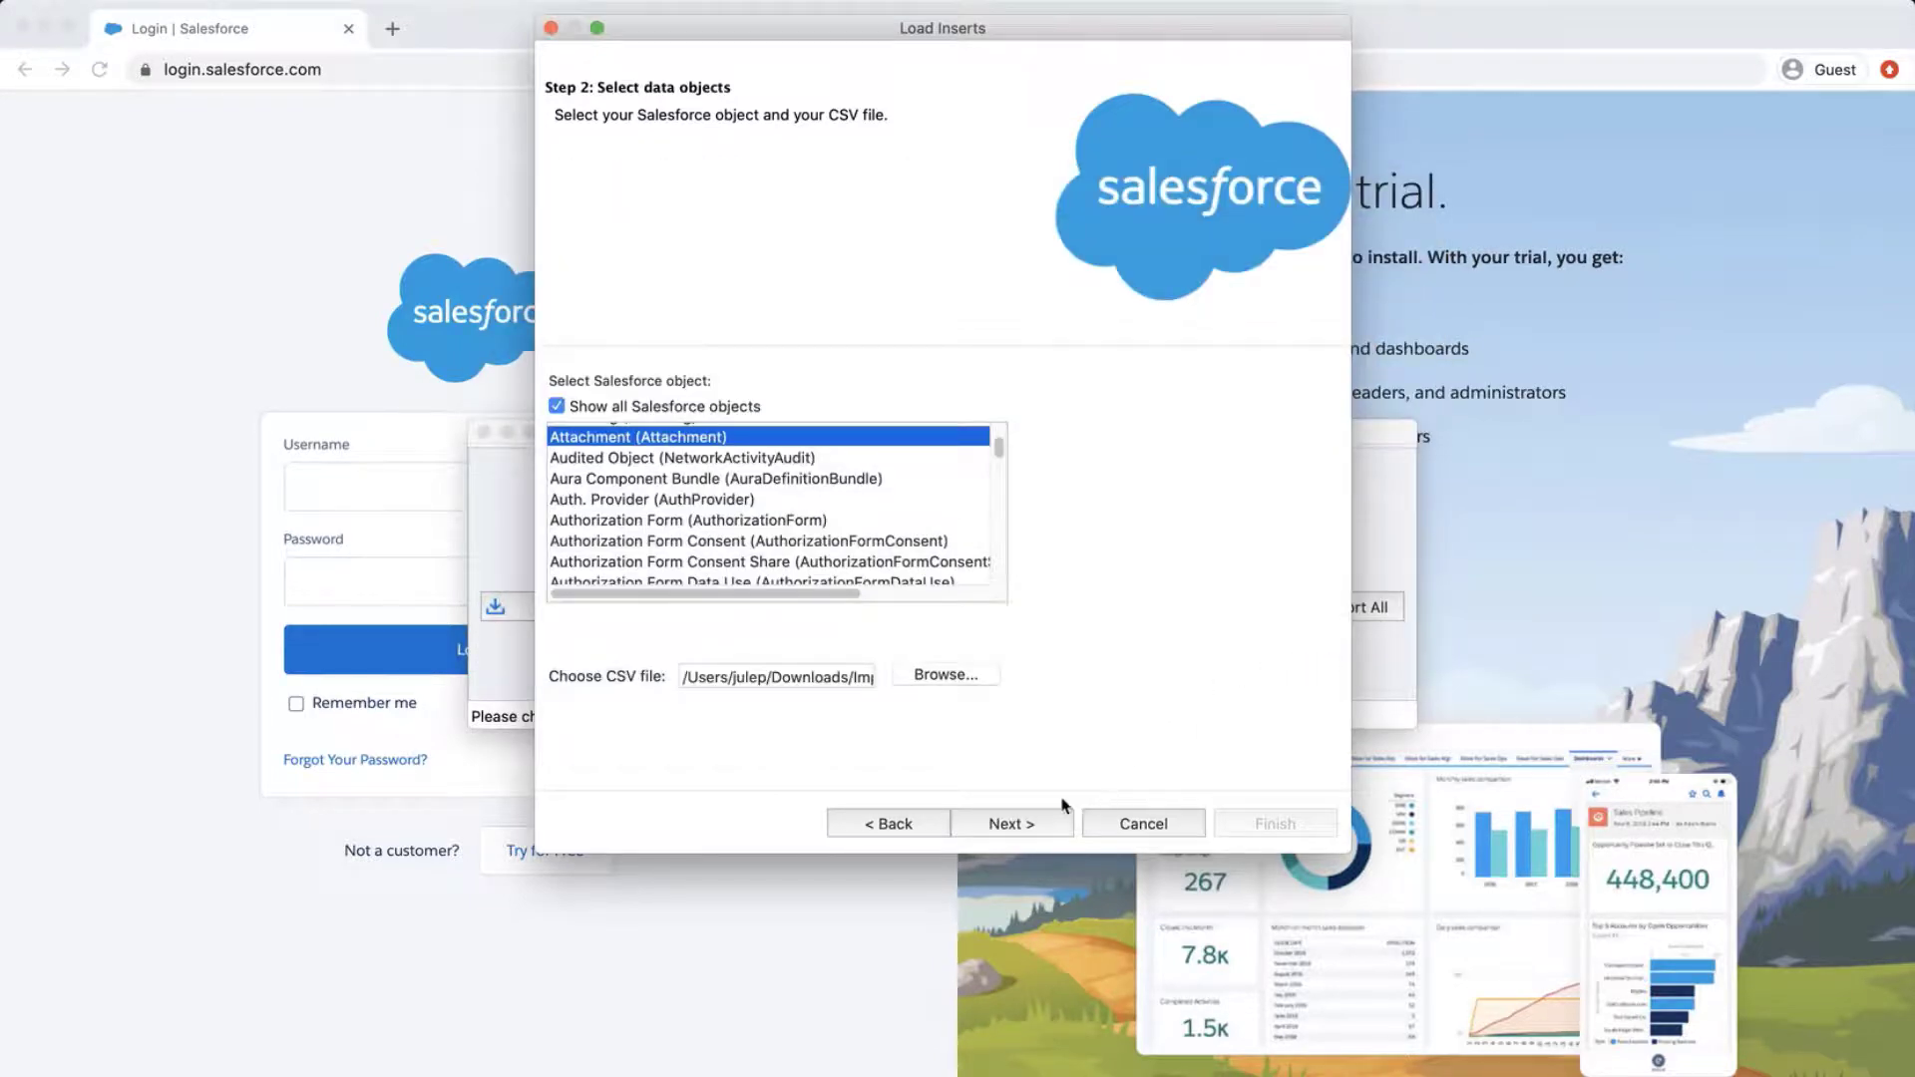
{"action": "left_click", "coordinate": [1013, 824]}
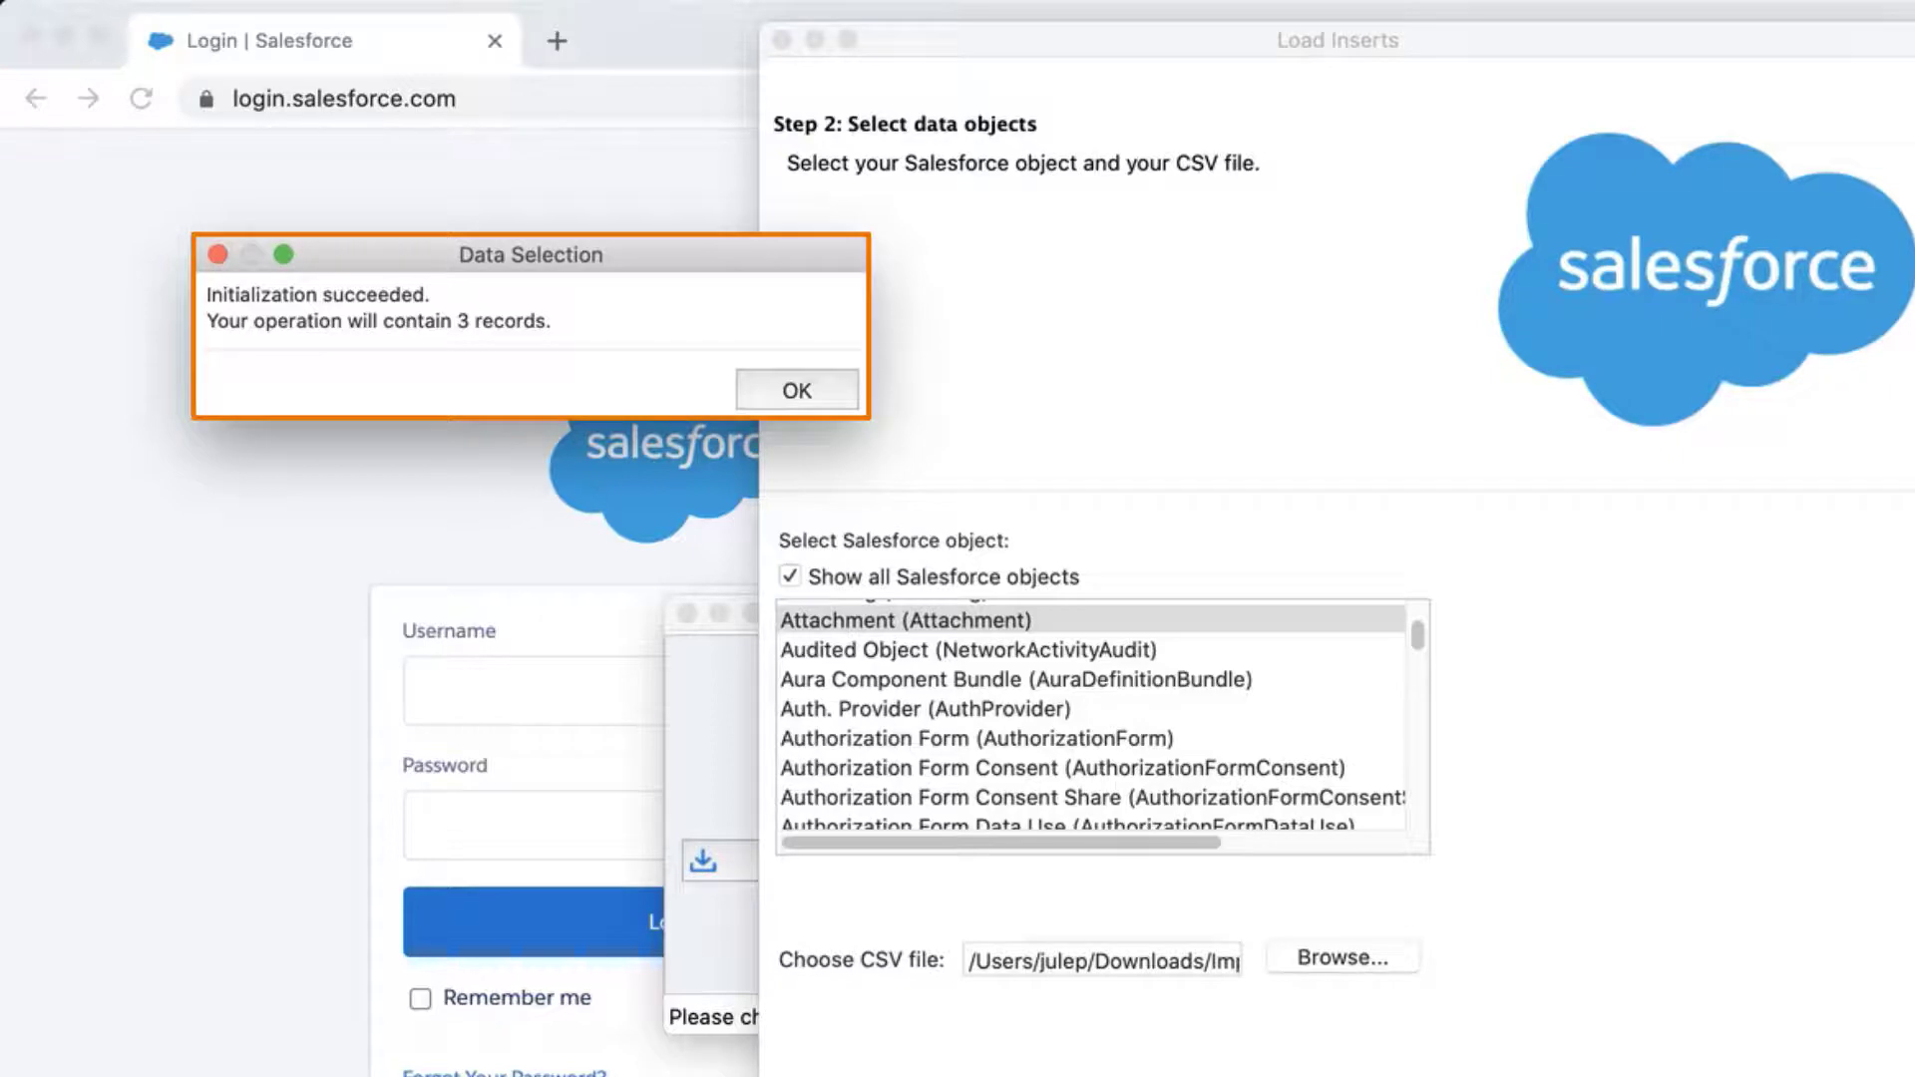
- Auto-match Body and Name, map ParentId onto the ParentID column, and continue the insert
{"action": "left_click", "coordinate": [796, 389]}
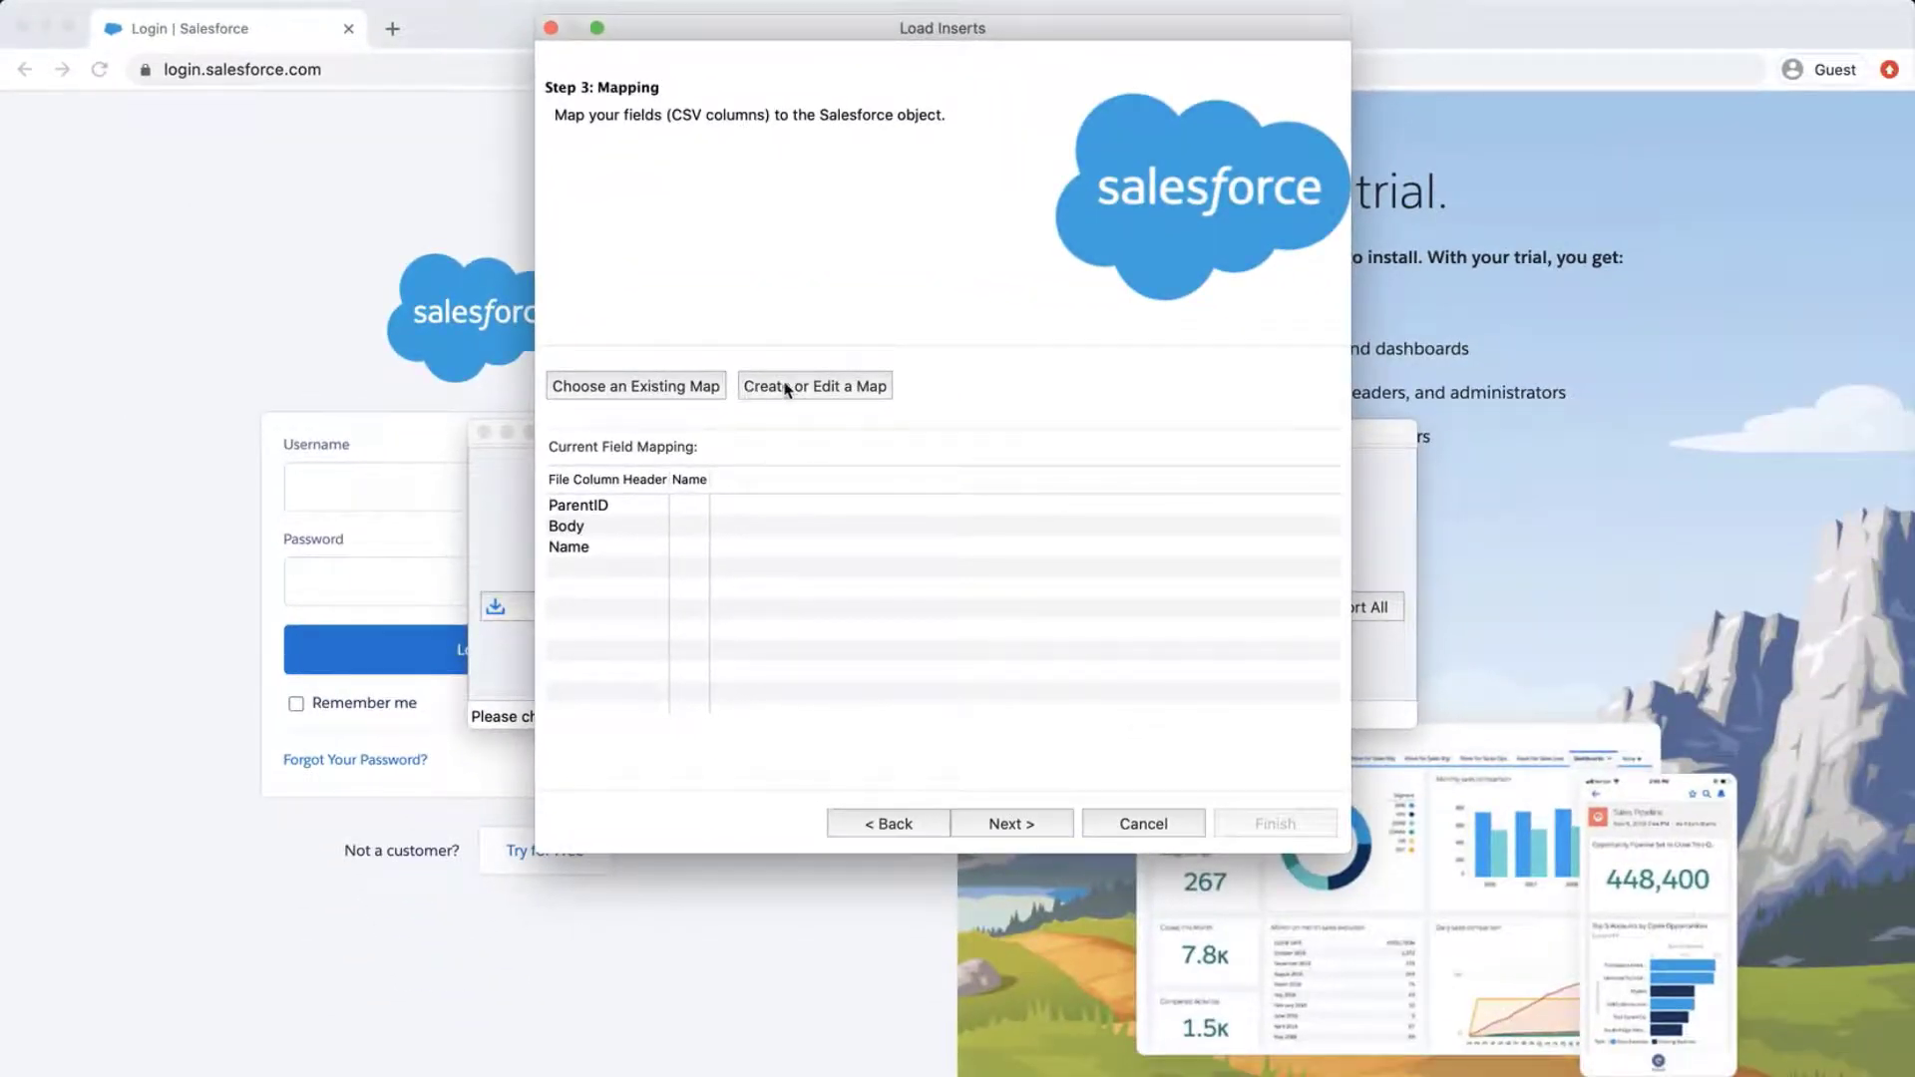
{"action": "left_click", "coordinate": [814, 385]}
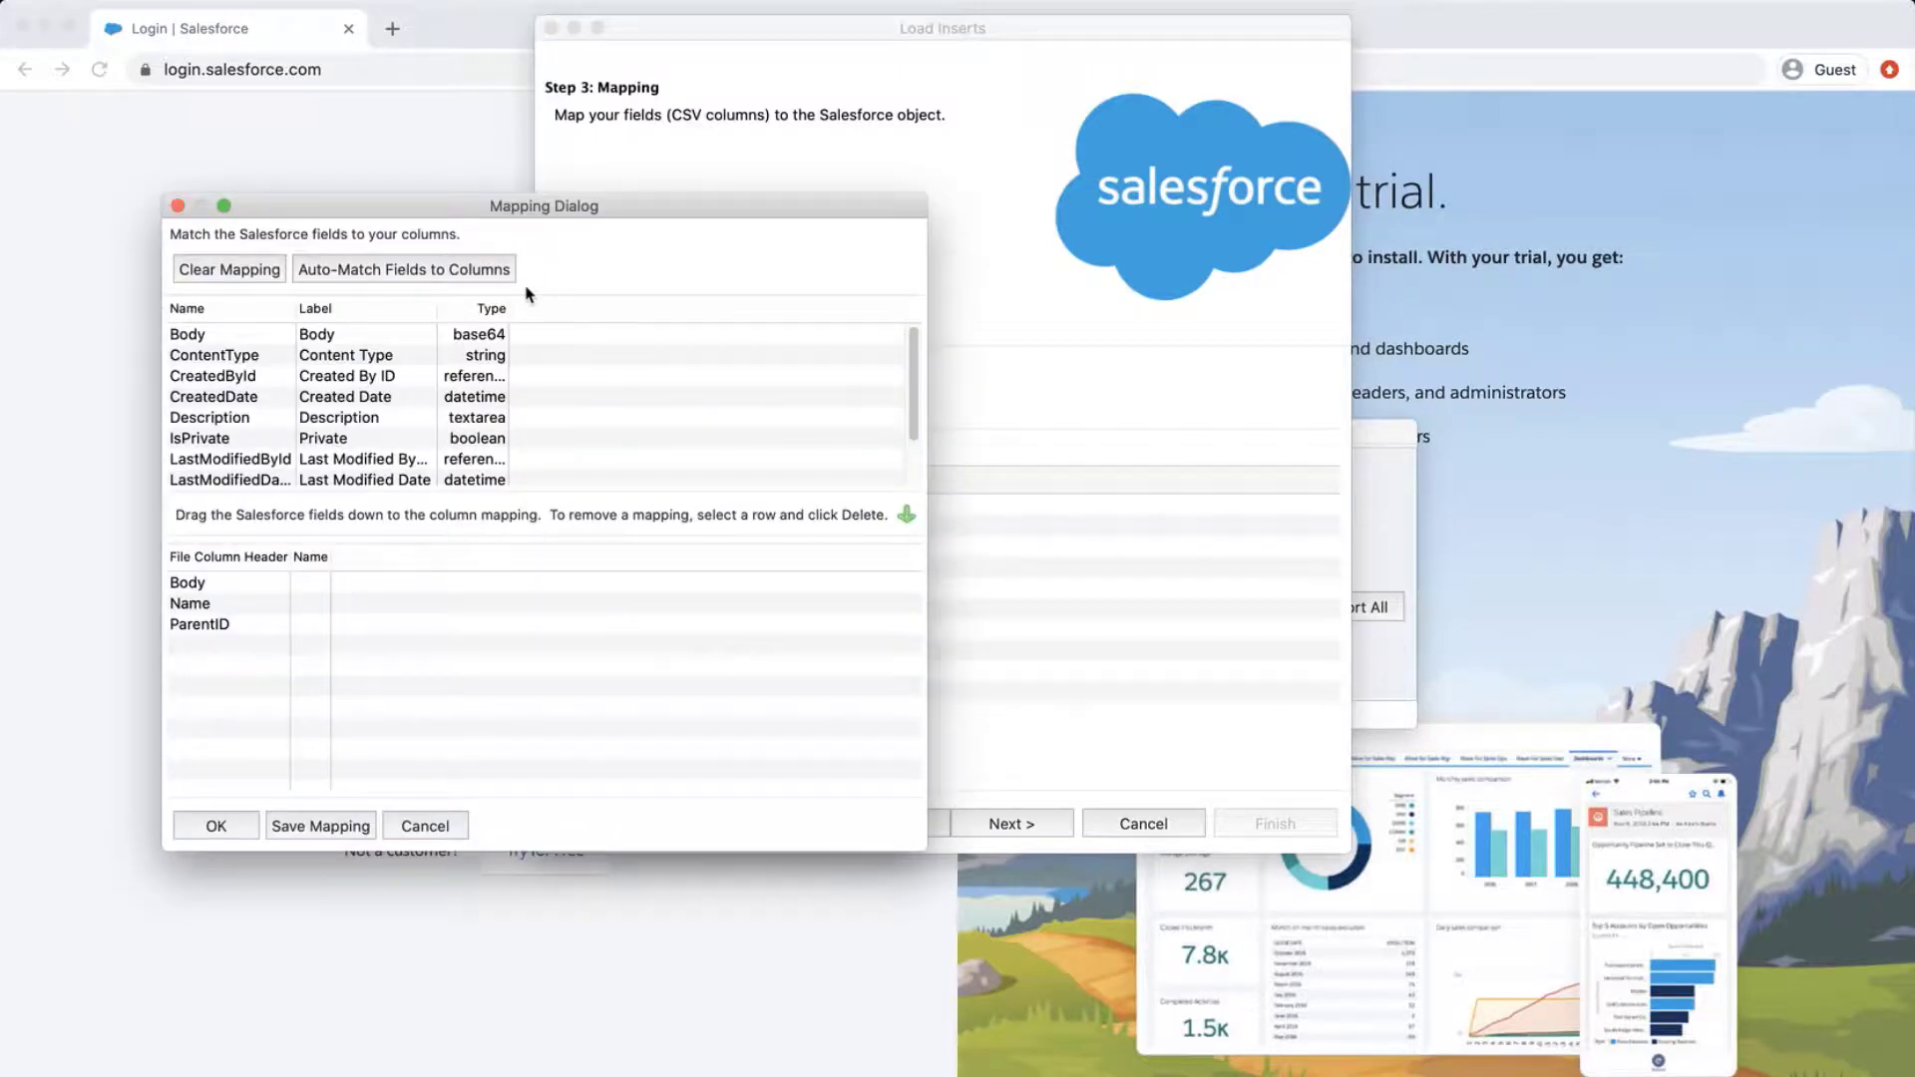
{"action": "mouse_move", "coordinate": [501, 282]}
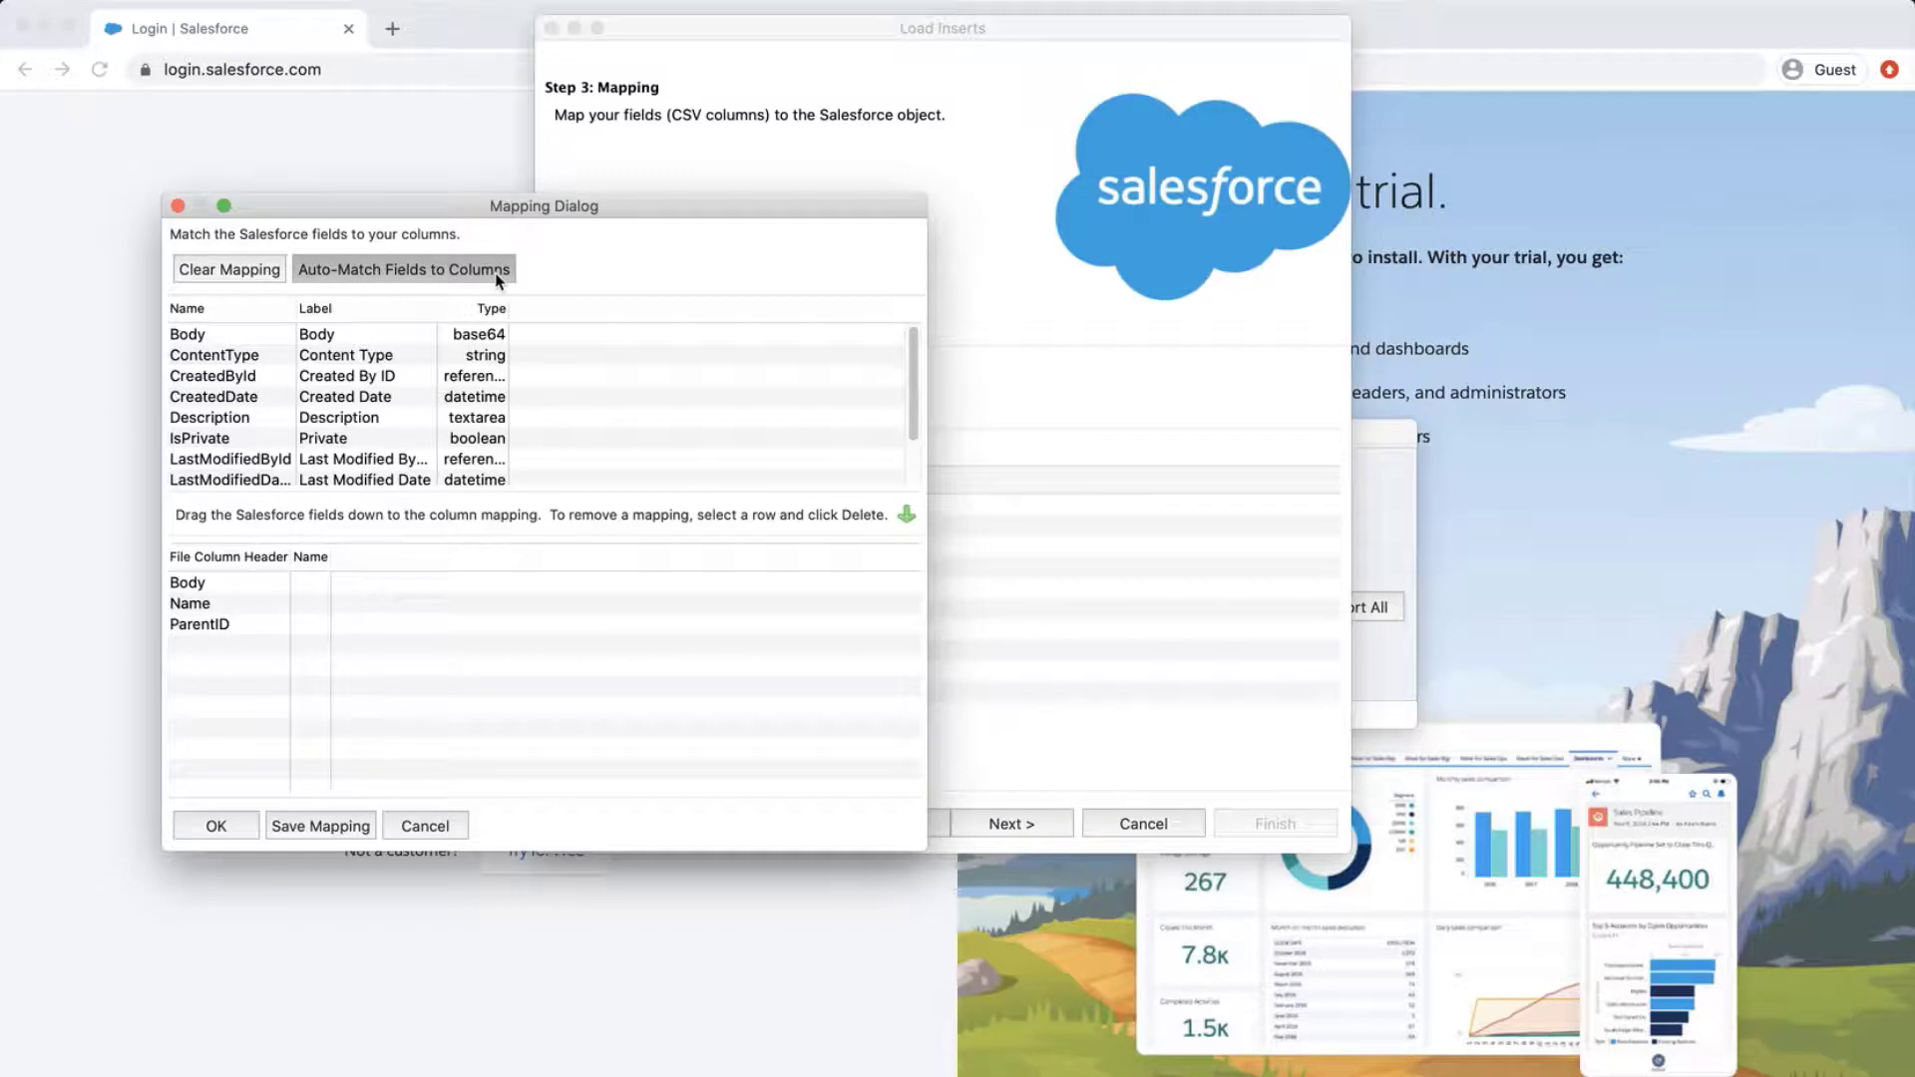
{"action": "left_click", "coordinate": [403, 269]}
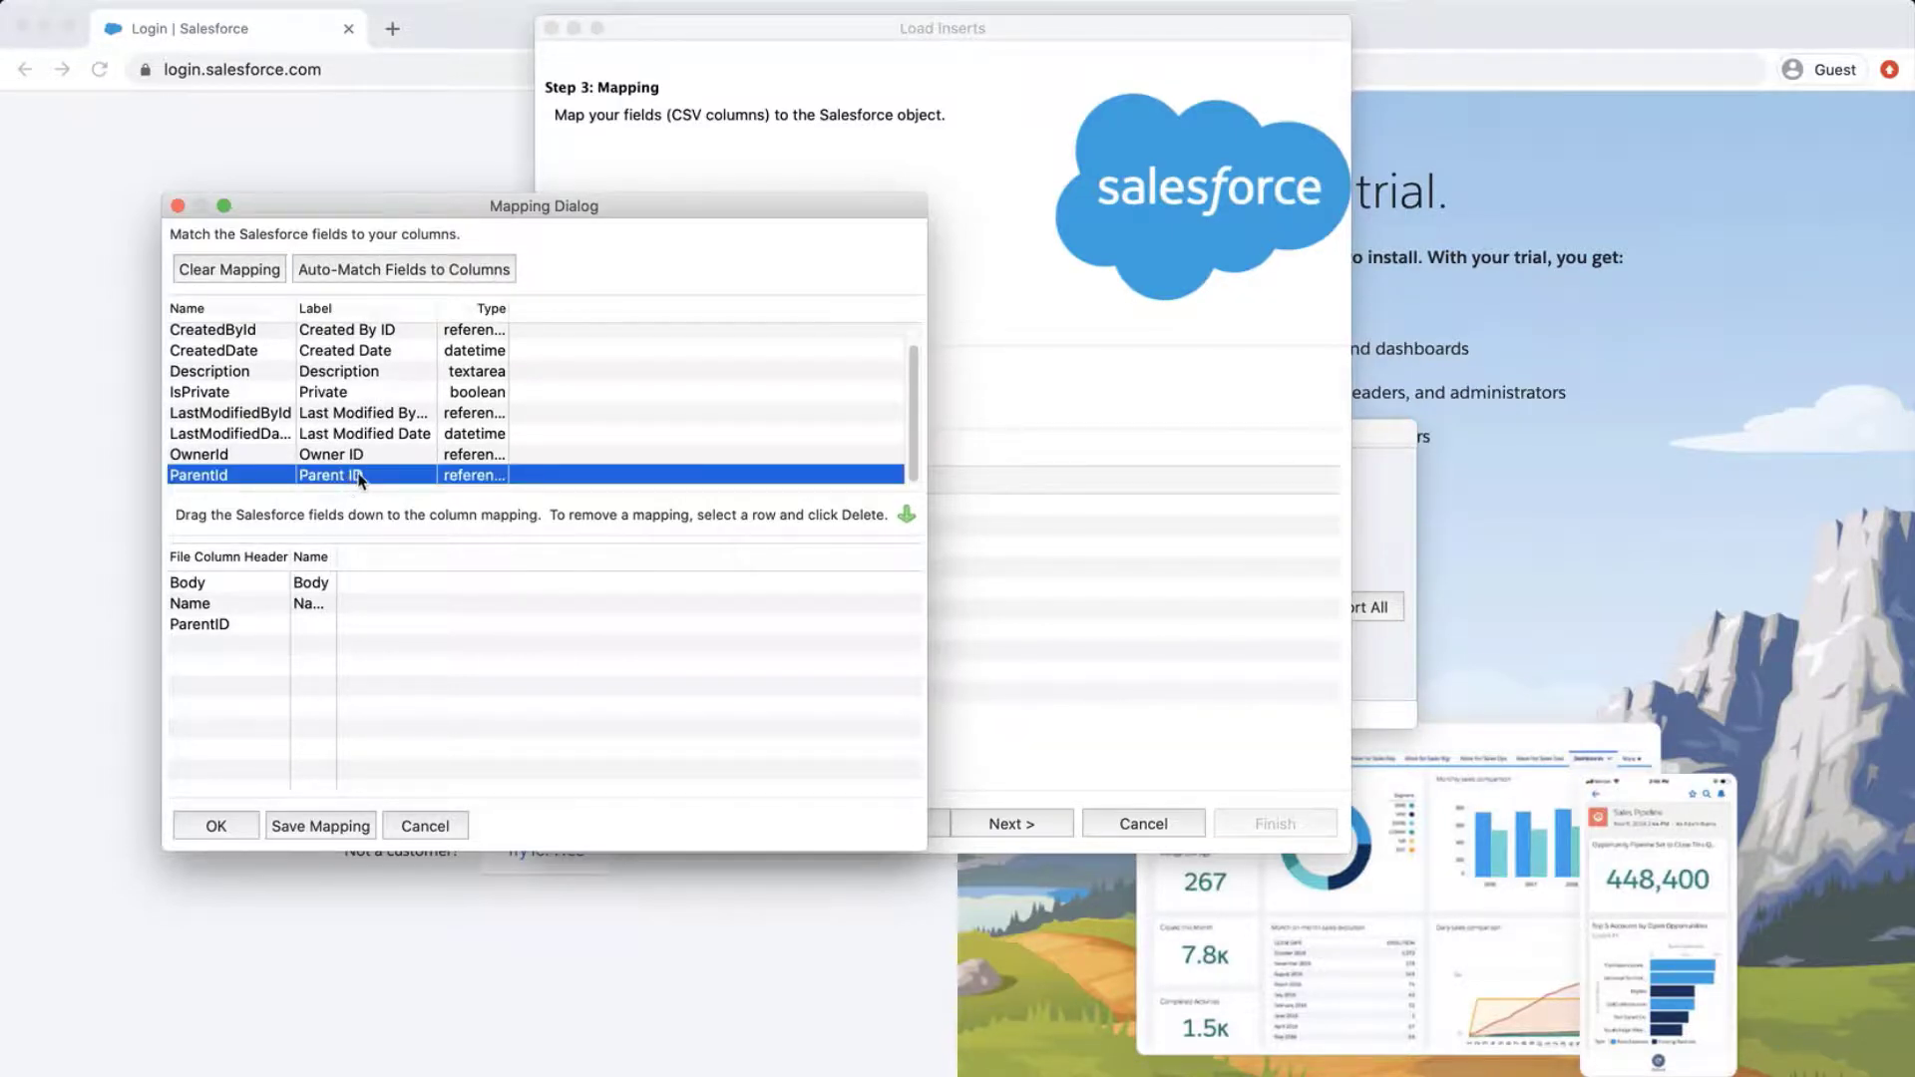
{"action": "mouse_move", "coordinate": [330, 556]}
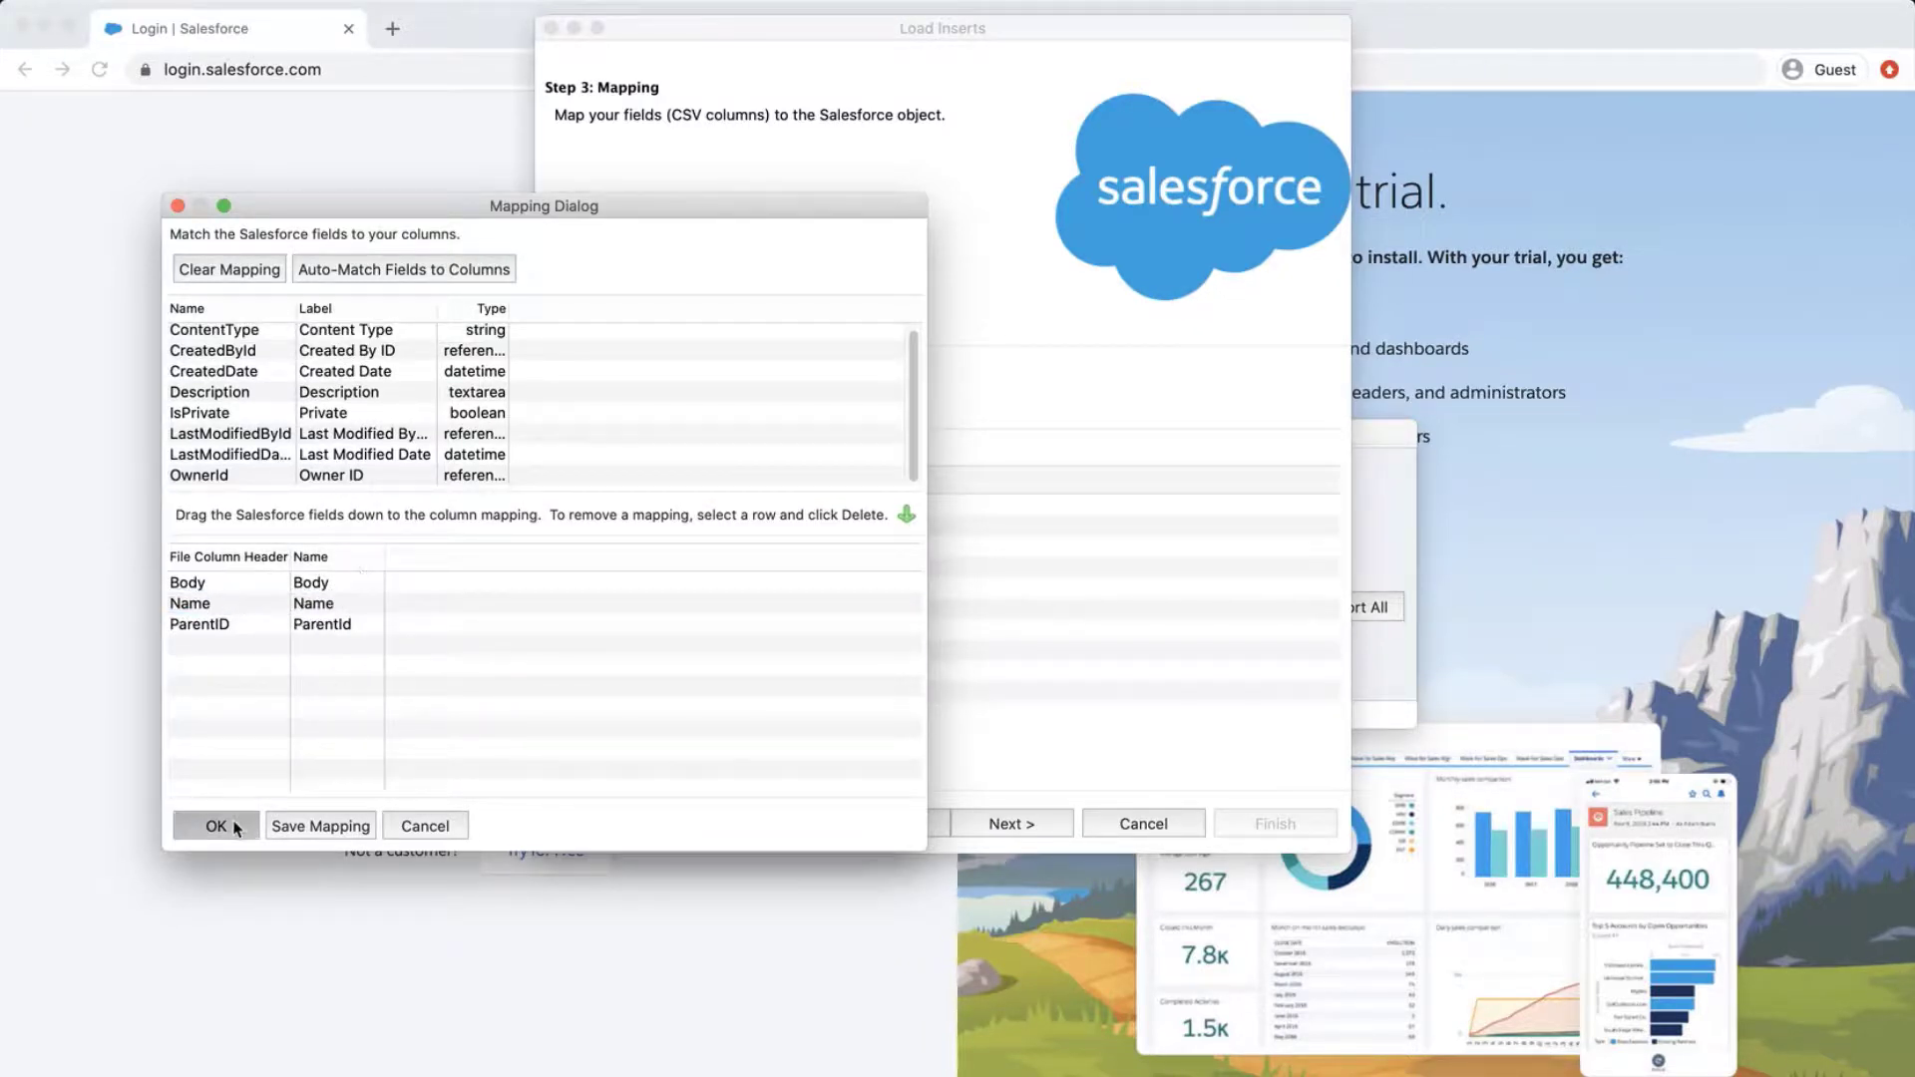
{"action": "left_click", "coordinate": [215, 824]}
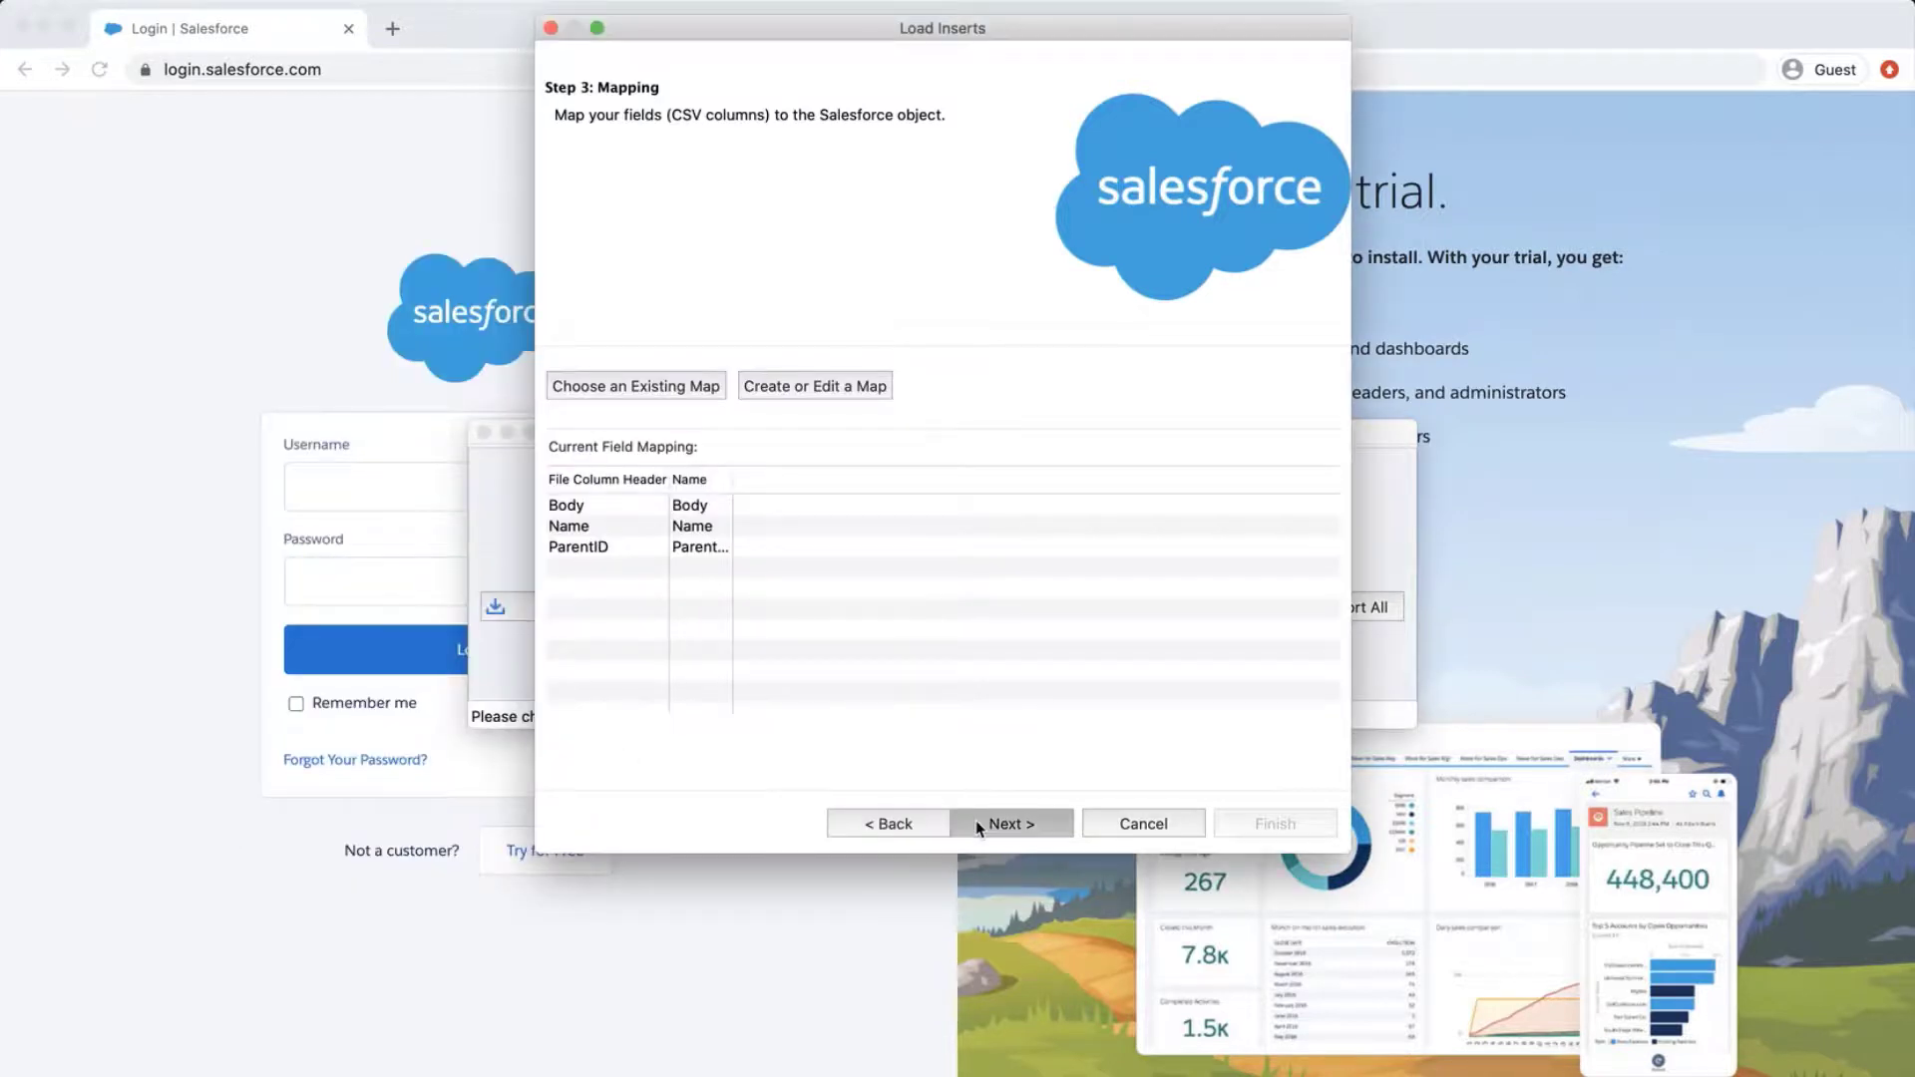
{"action": "left_click", "coordinate": [1141, 824]}
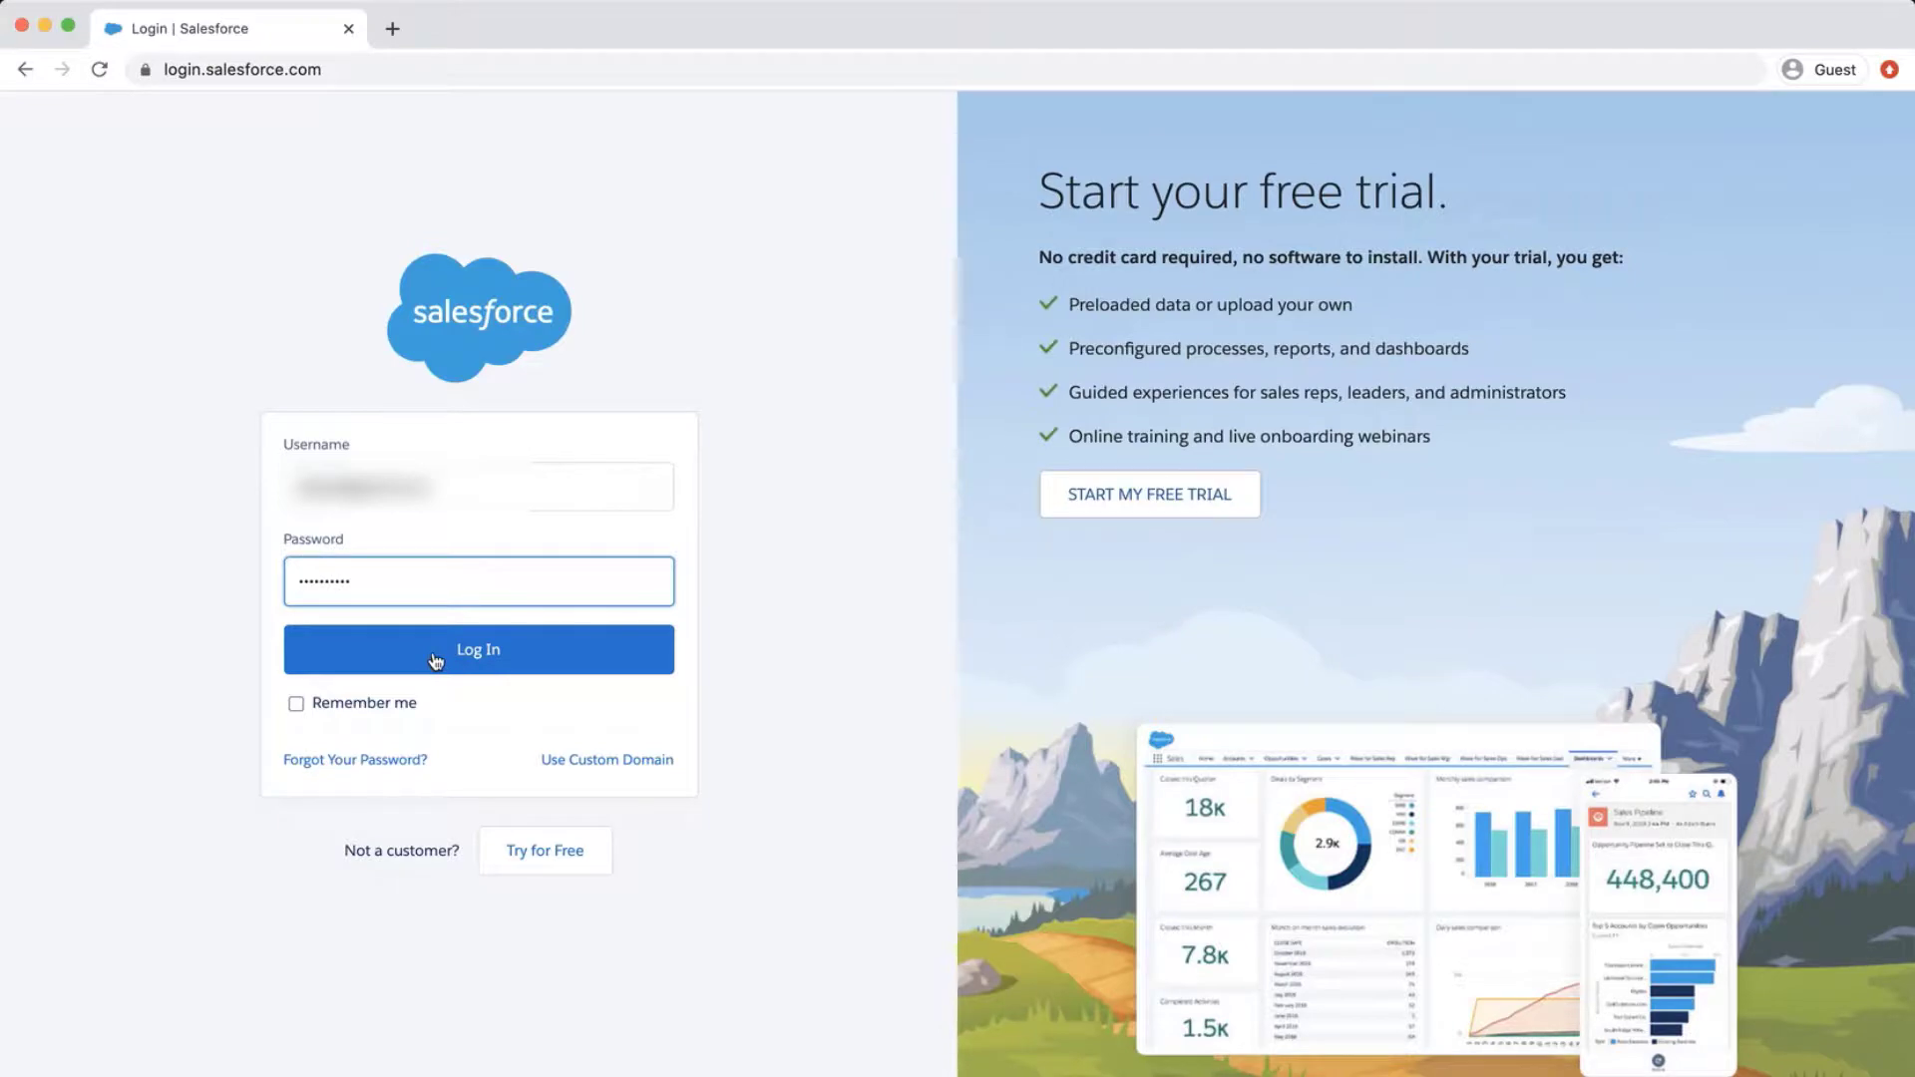
- Log in, view Grand Beach Hotel Miami Beach's full Notes & Attachments list with Document, Text and Image
{"action": "left_click", "coordinate": [477, 648]}
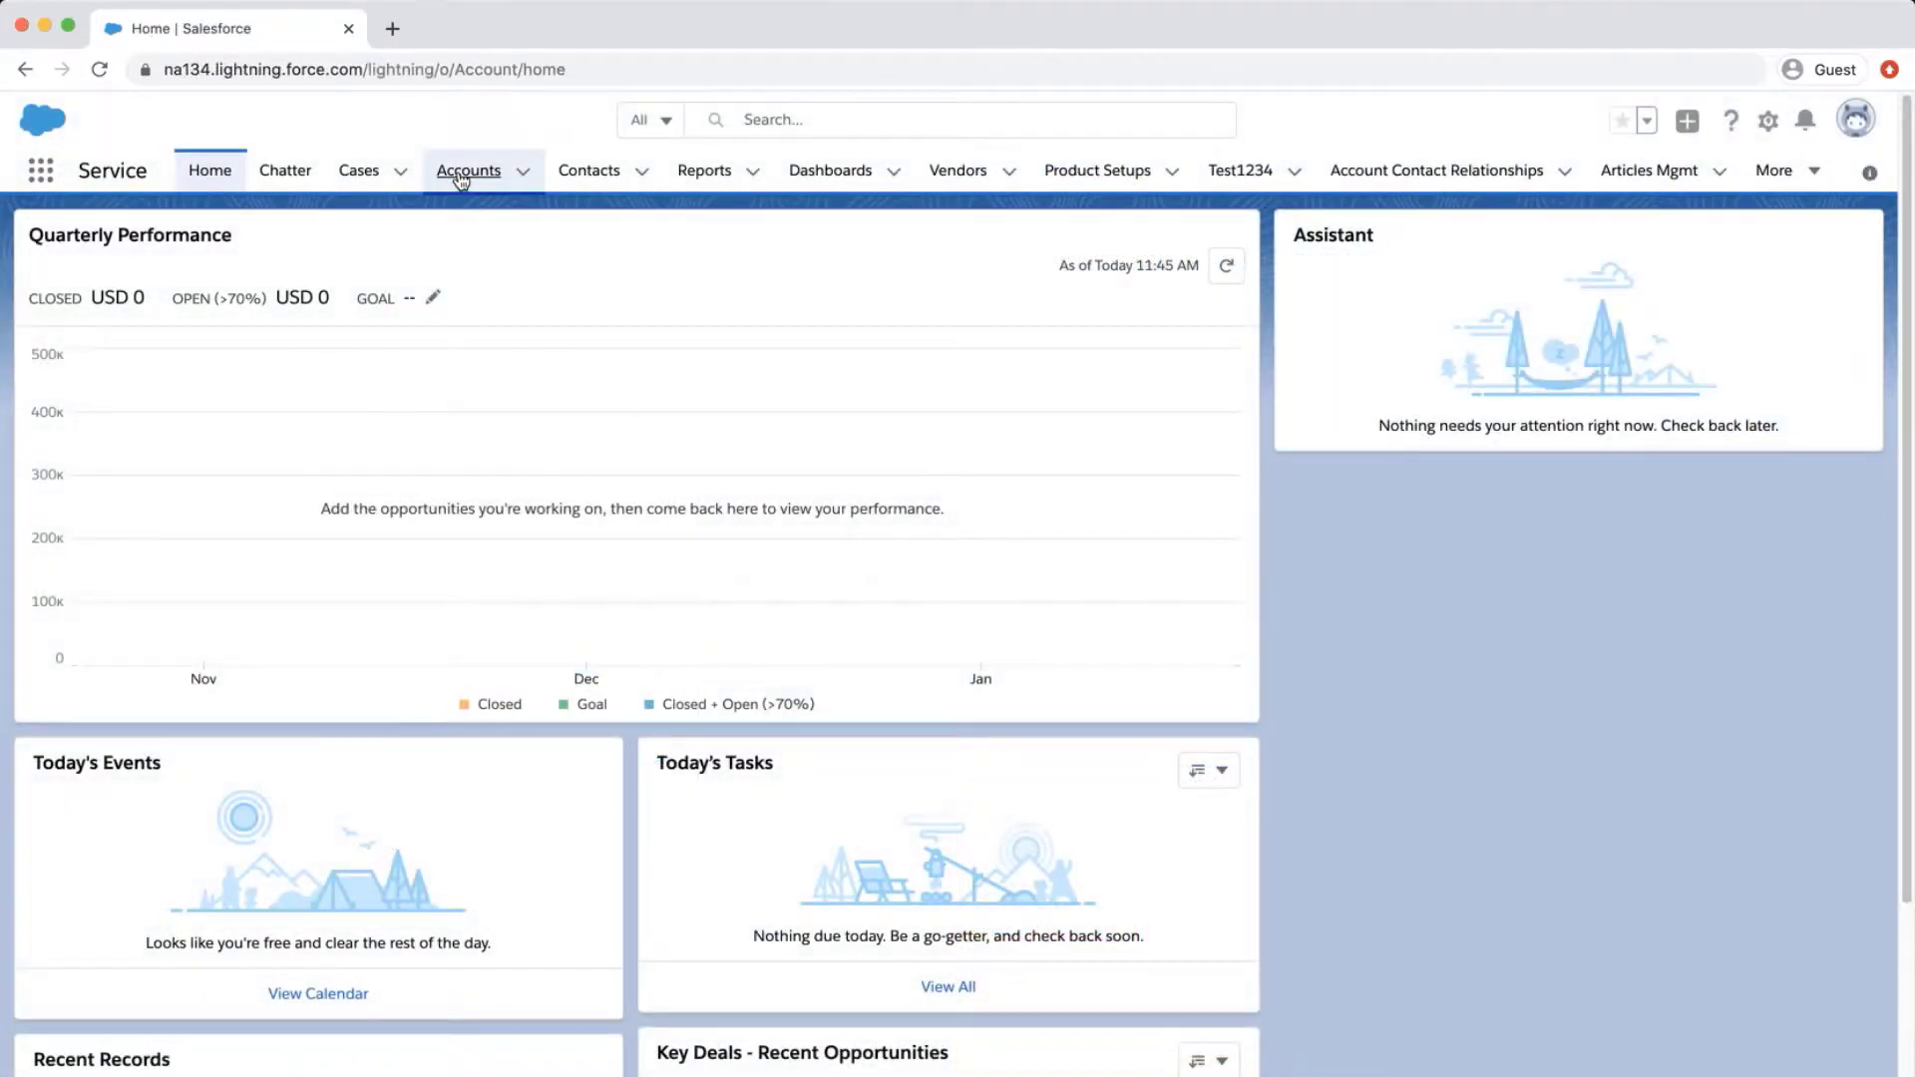
{"action": "left_click", "coordinate": [467, 169]}
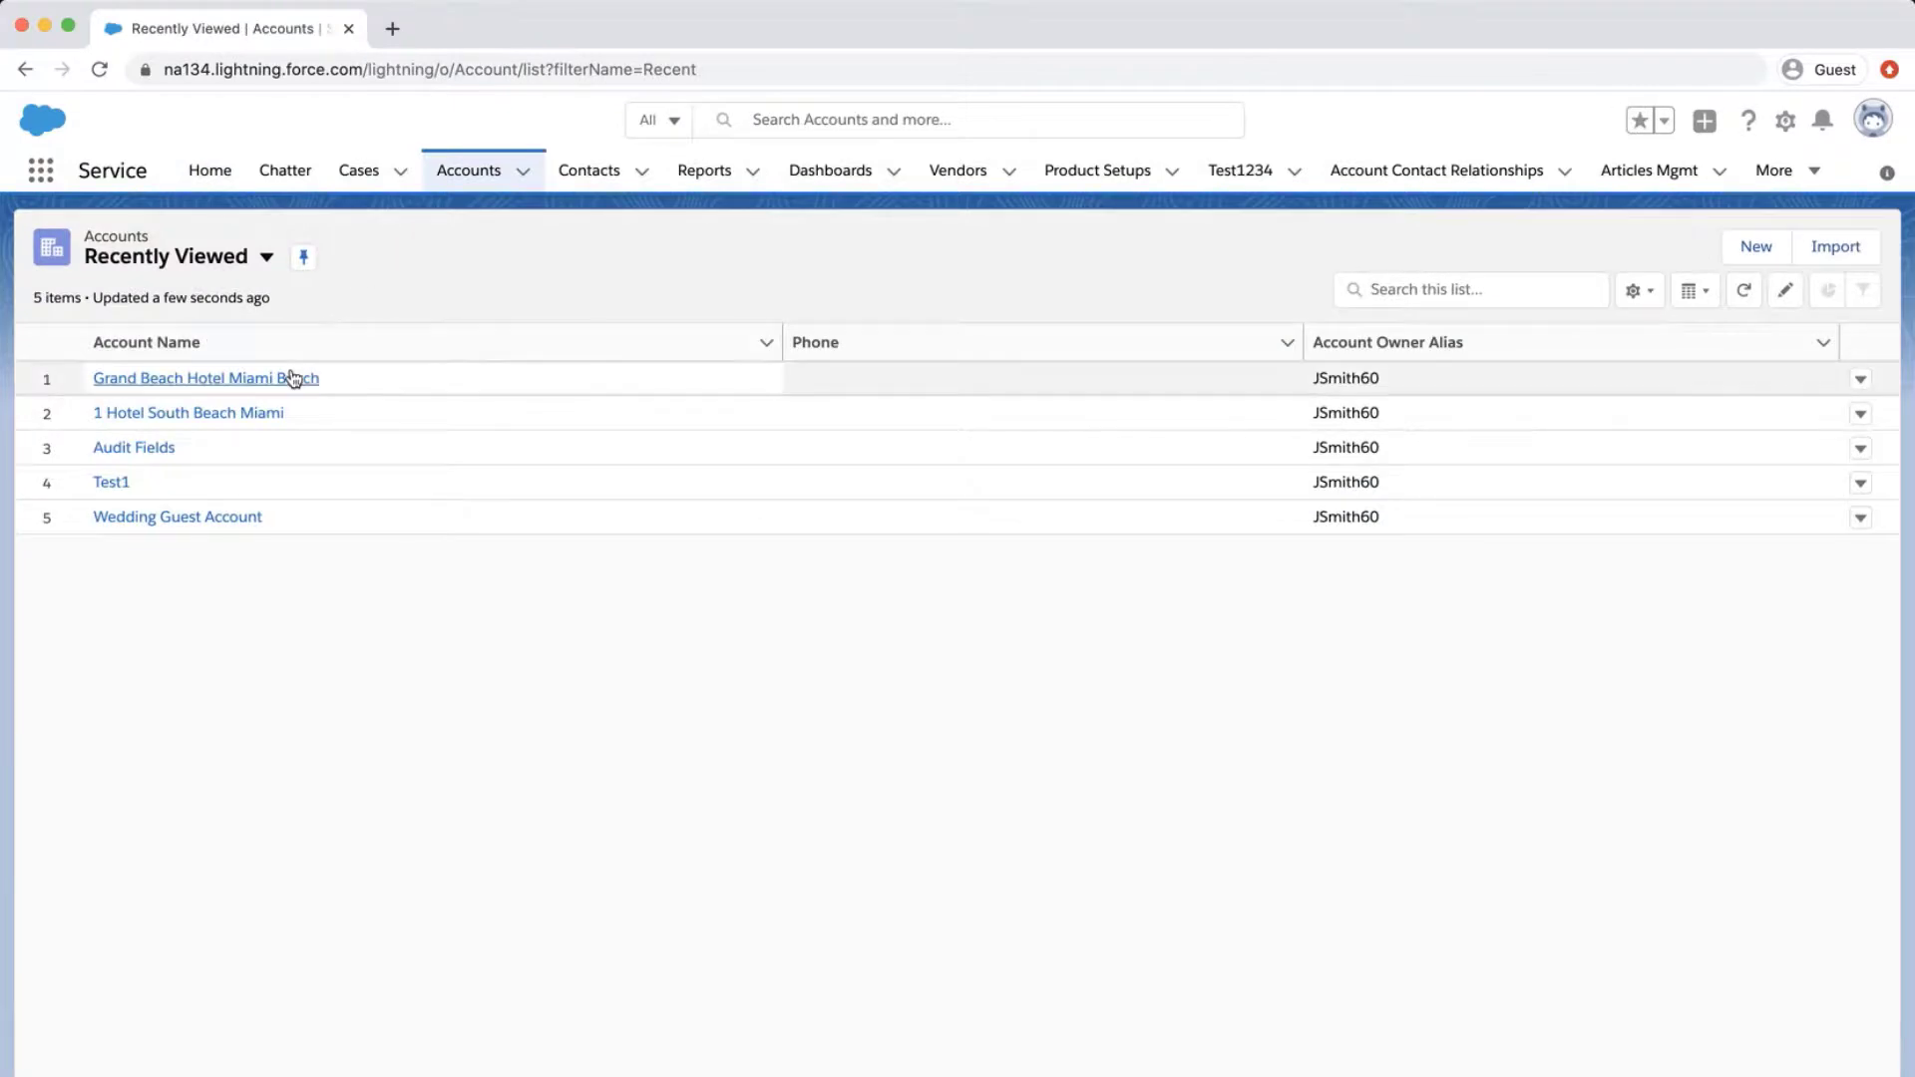
{"action": "left_click", "coordinate": [205, 377]}
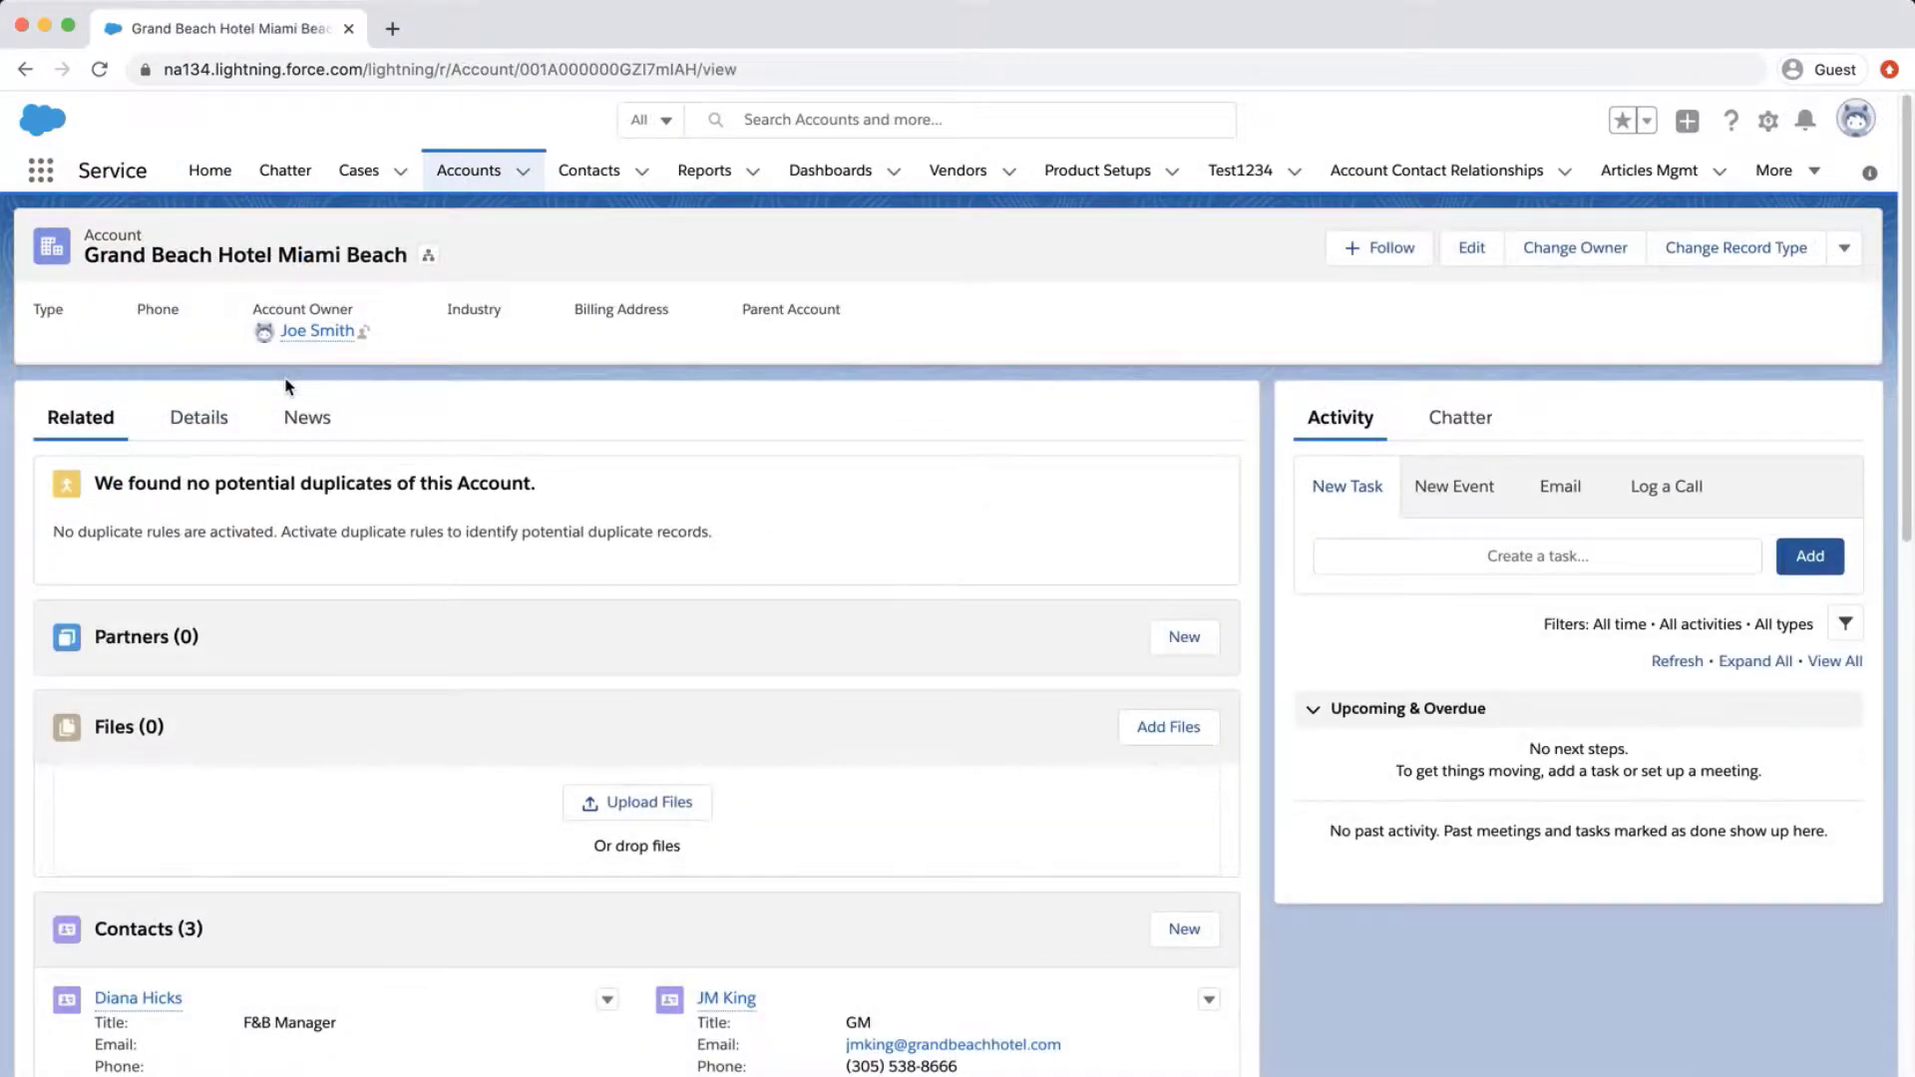
{"action": "scroll", "scroll_direction": "down", "scroll_amount": 3}
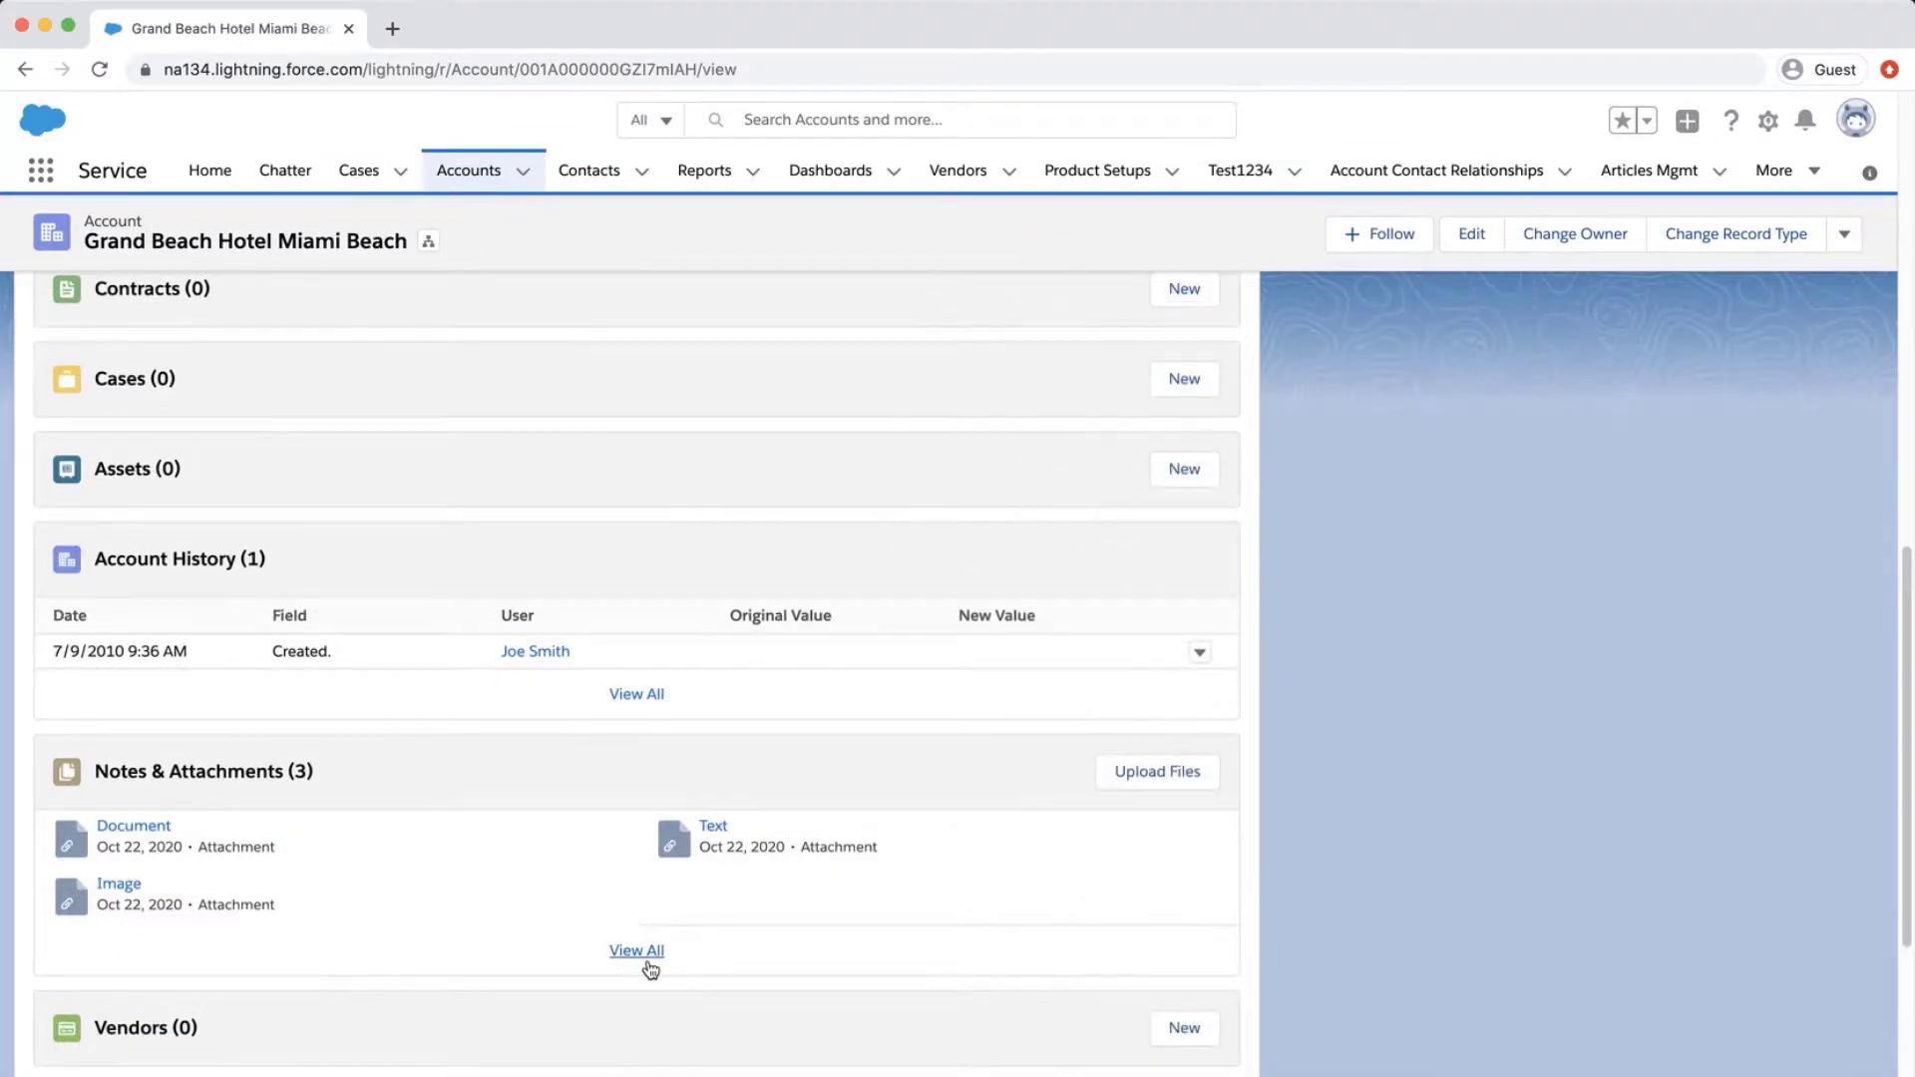
{"action": "left_click", "coordinate": [637, 950]}
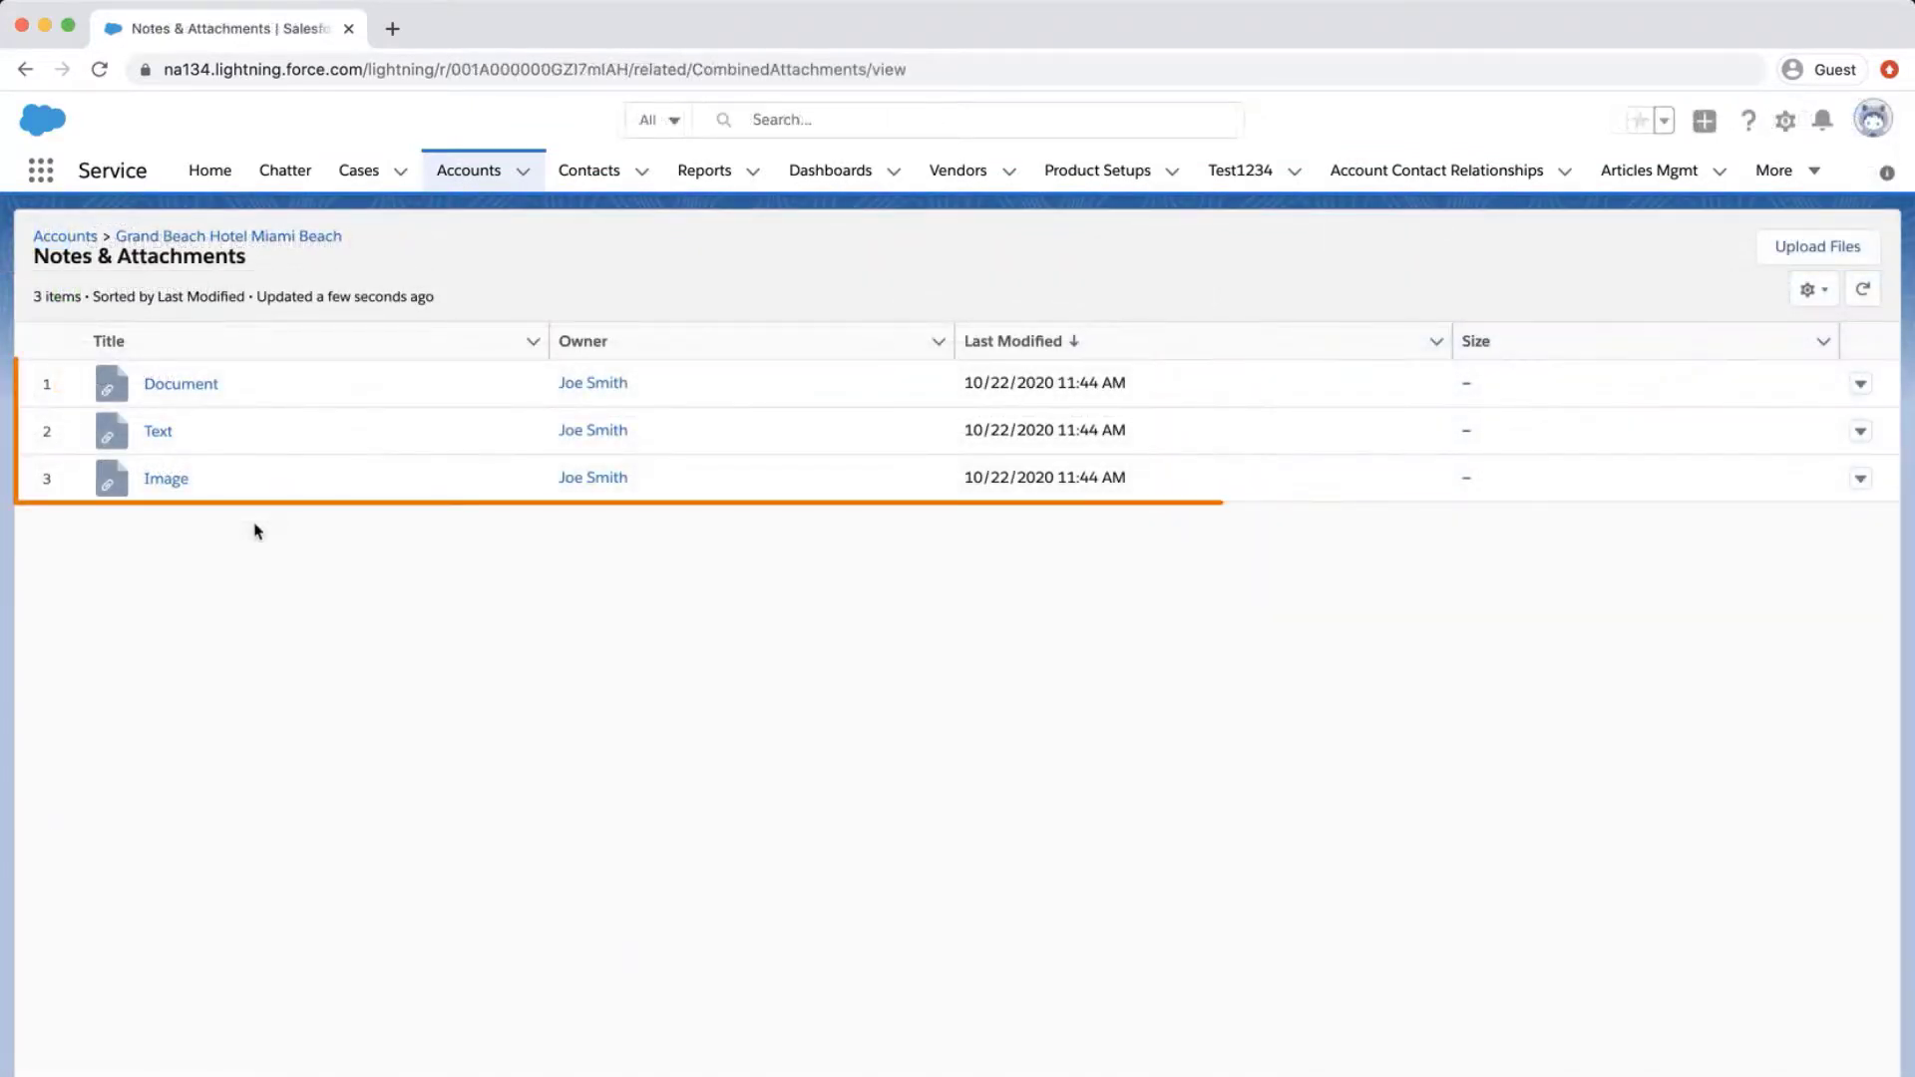